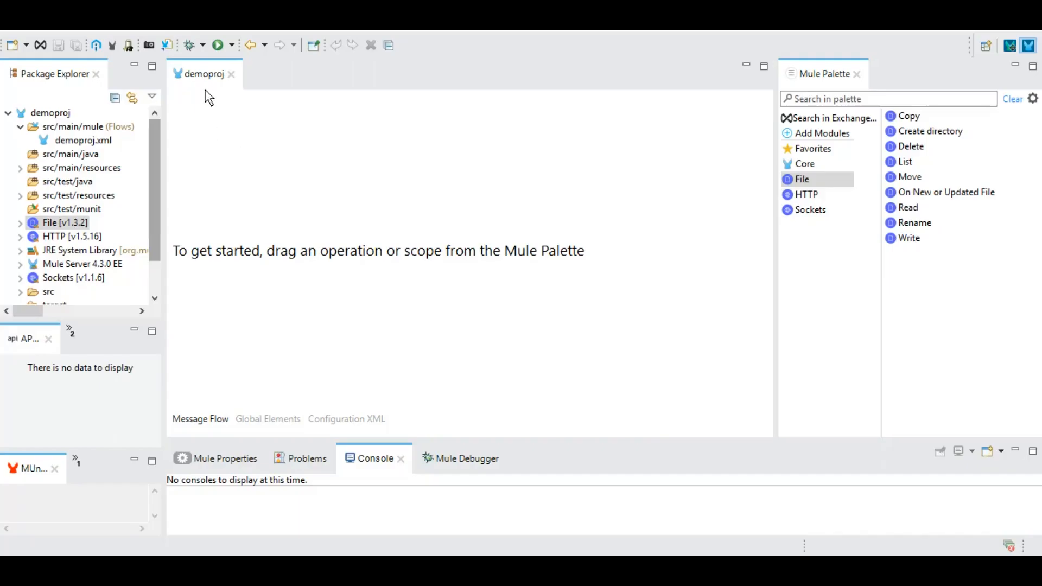
mouse_move(206, 87)
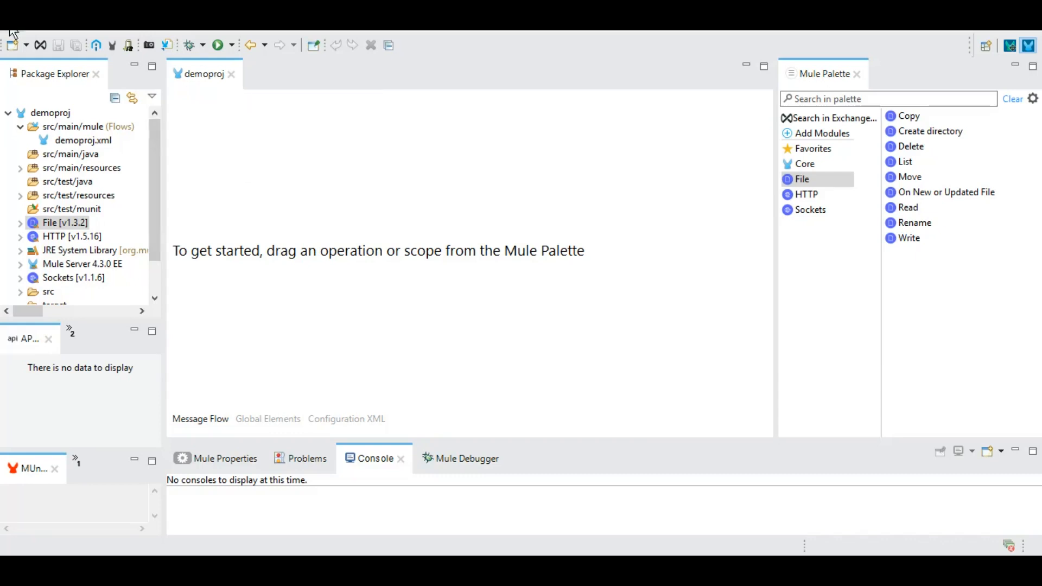
Drop an HTTP Listener onto the canvas and name the new flow MainFlow.
left_click(16, 22)
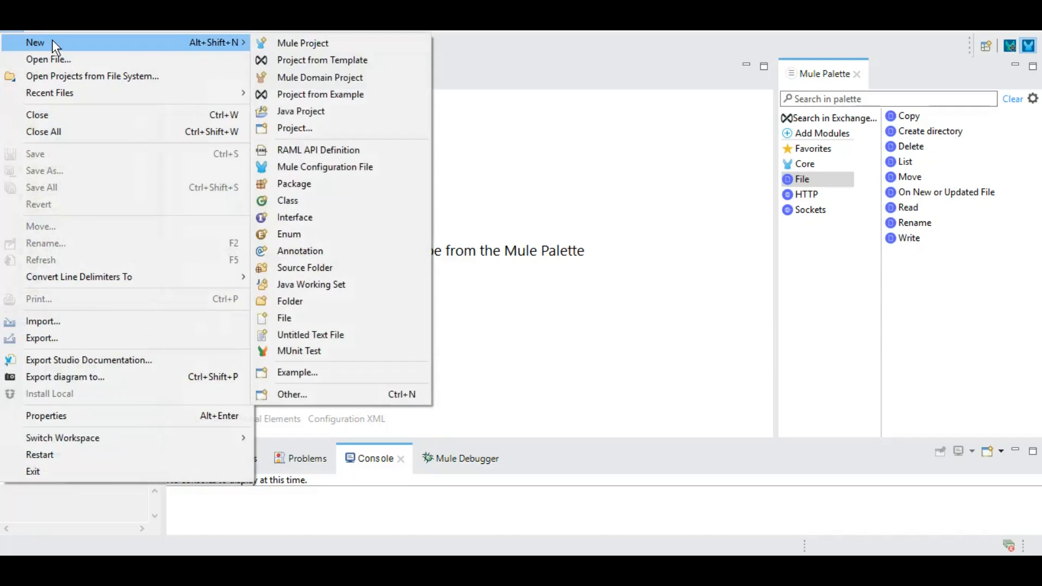
mouse_move(331, 46)
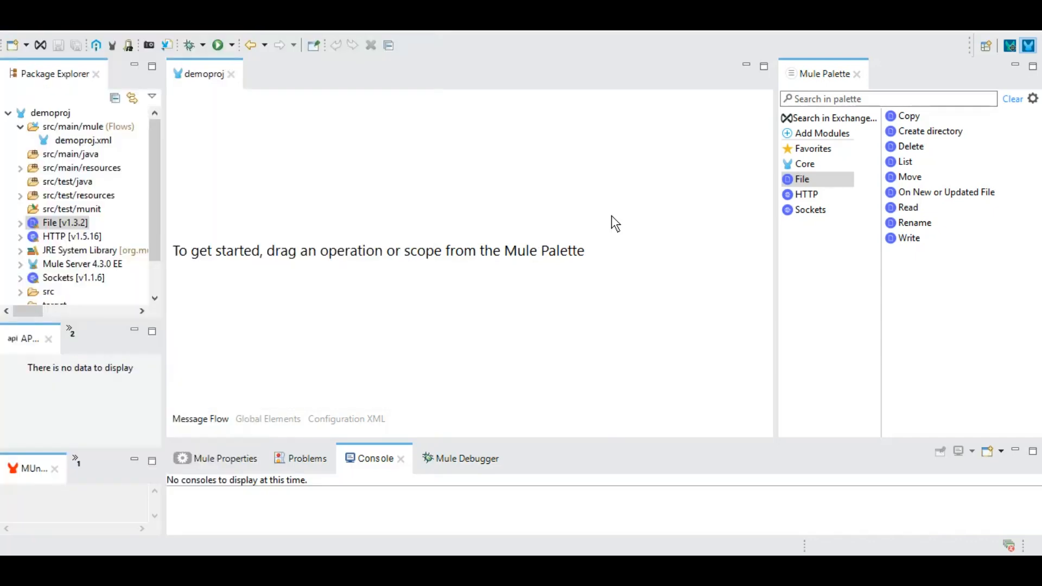
mouse_move(785, 424)
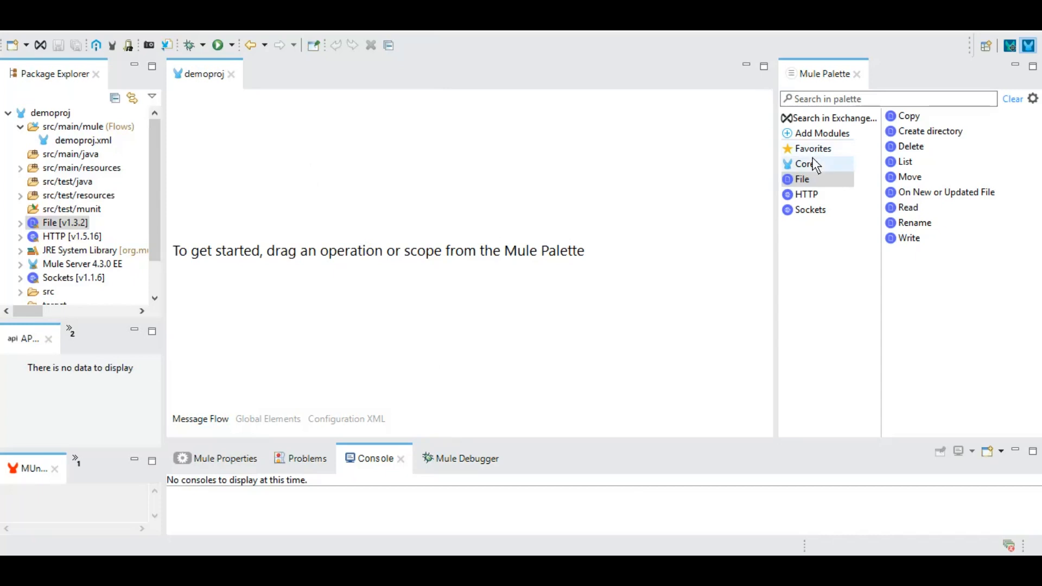
left_click(806, 194)
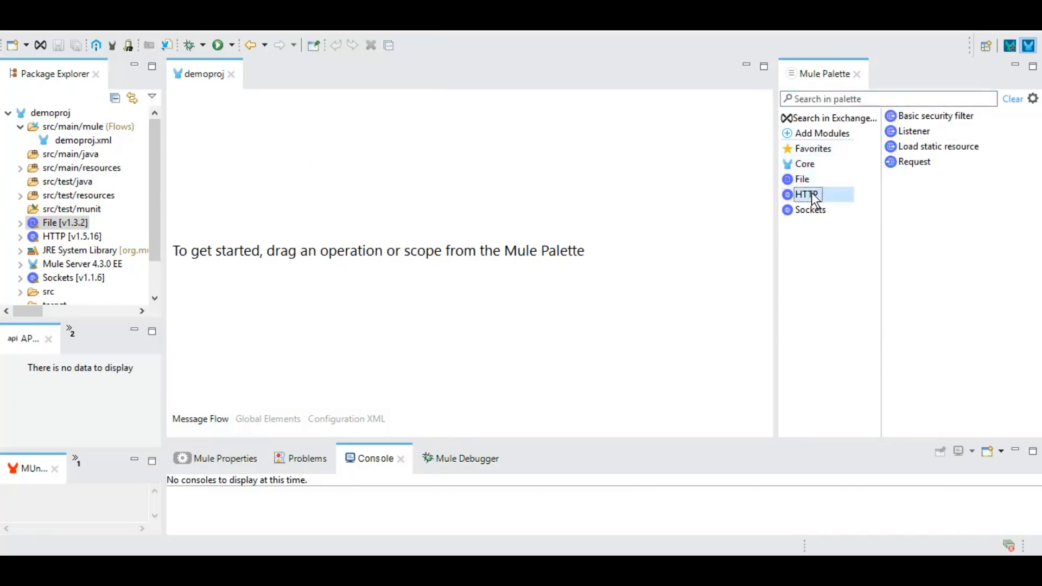
mouse_move(853, 190)
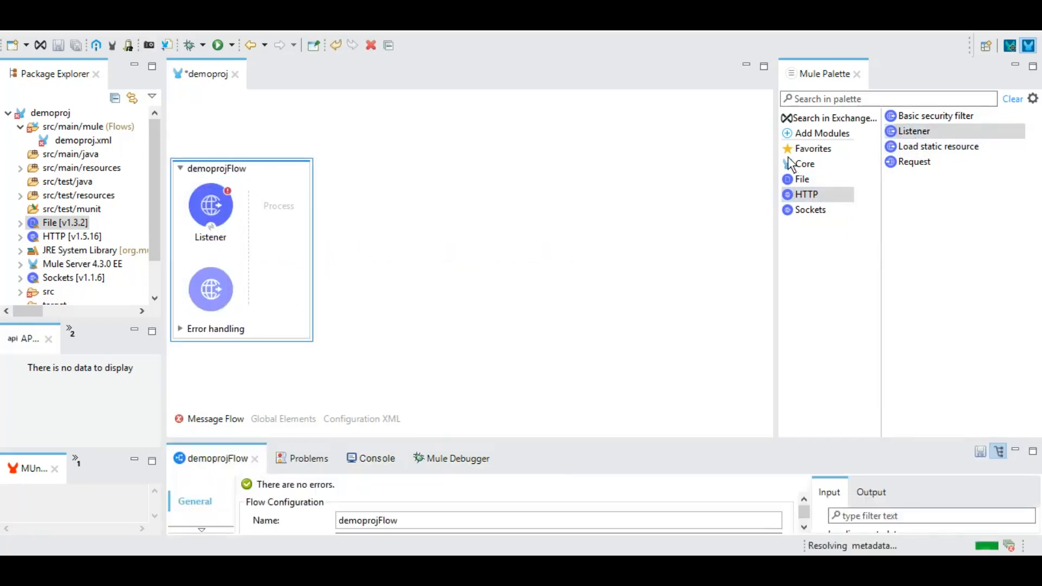
mouse_move(811, 172)
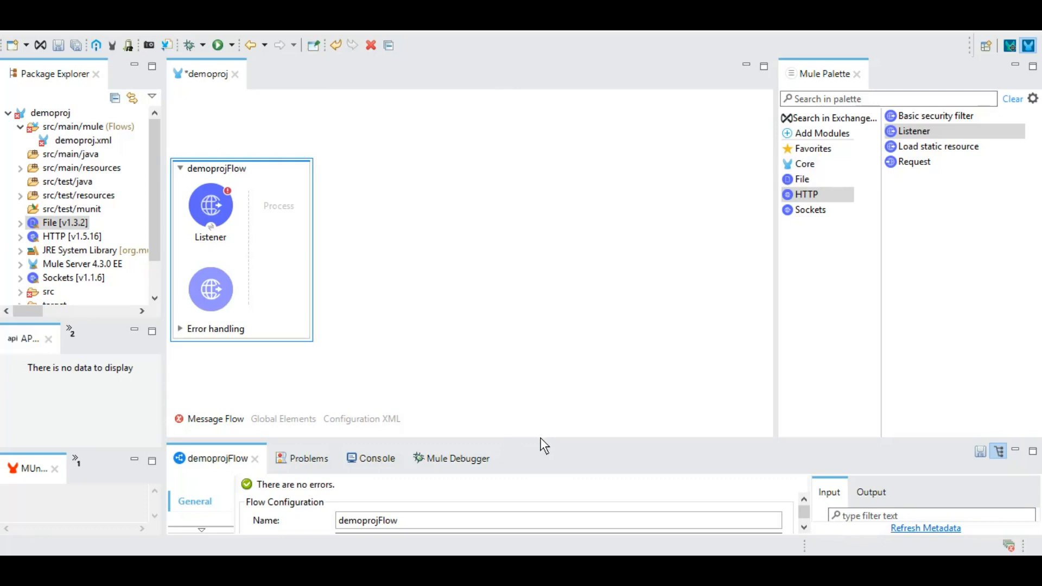
mouse_move(601, 445)
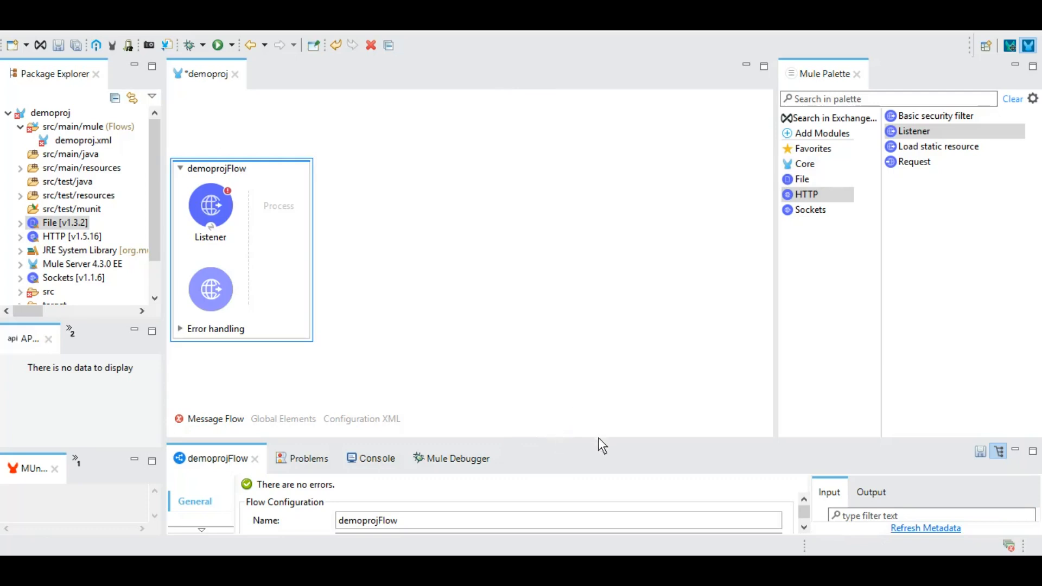
mouse_move(711, 447)
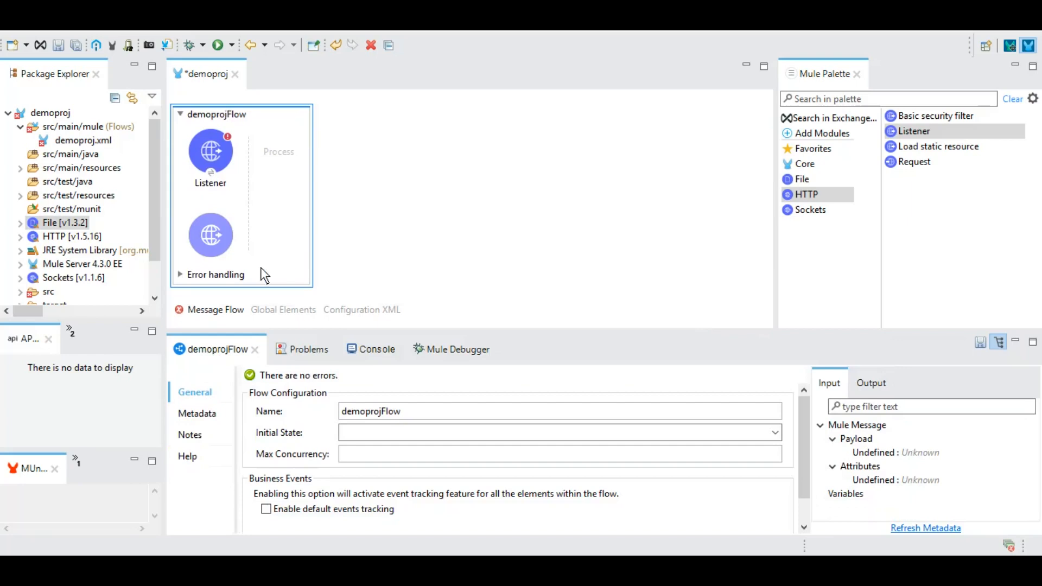
mouse_move(273, 118)
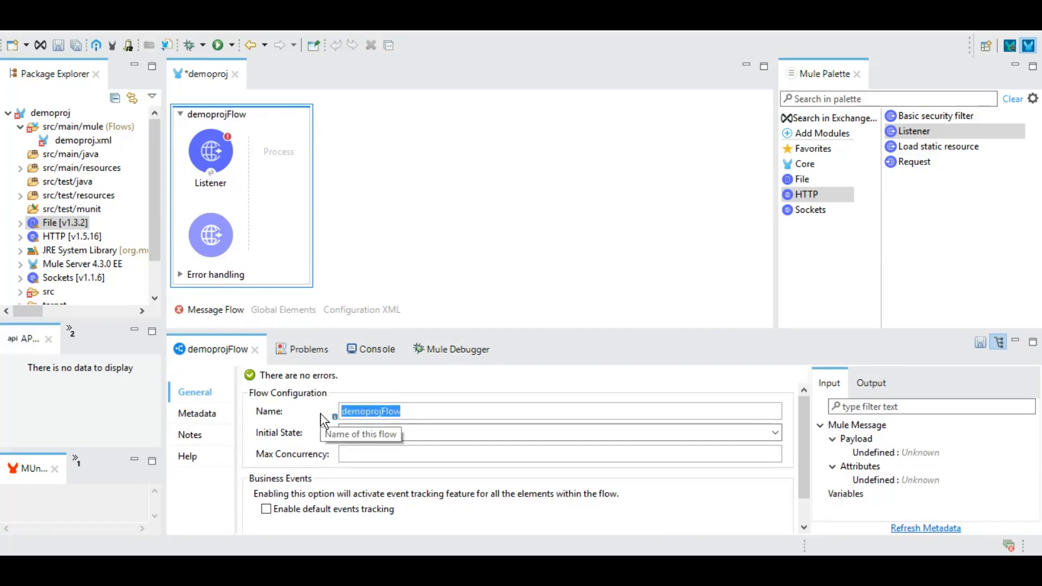
type("MainFlow")
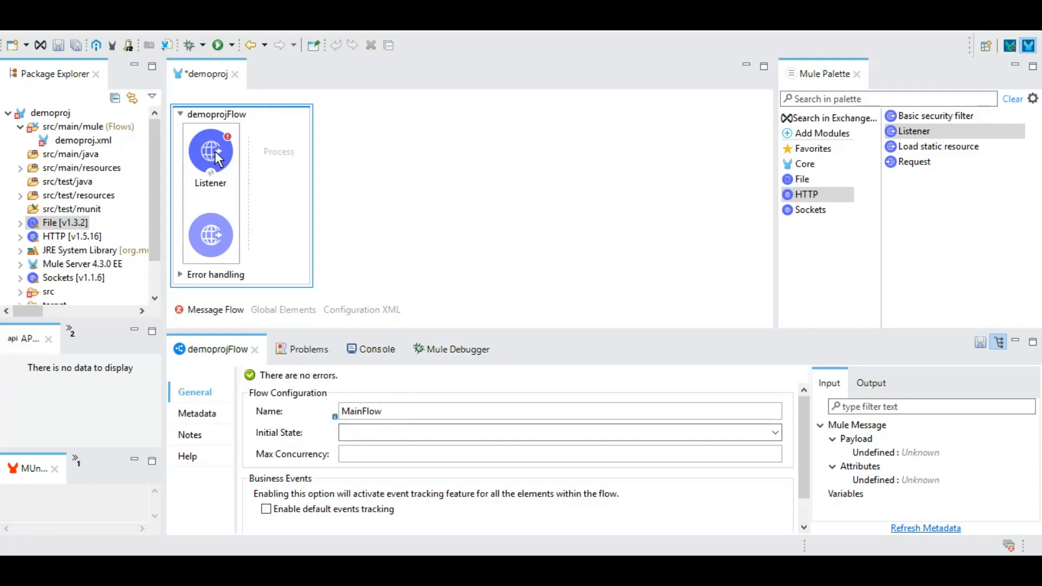
Set the Listener's display name to /GET Hello.
left_click(210, 150)
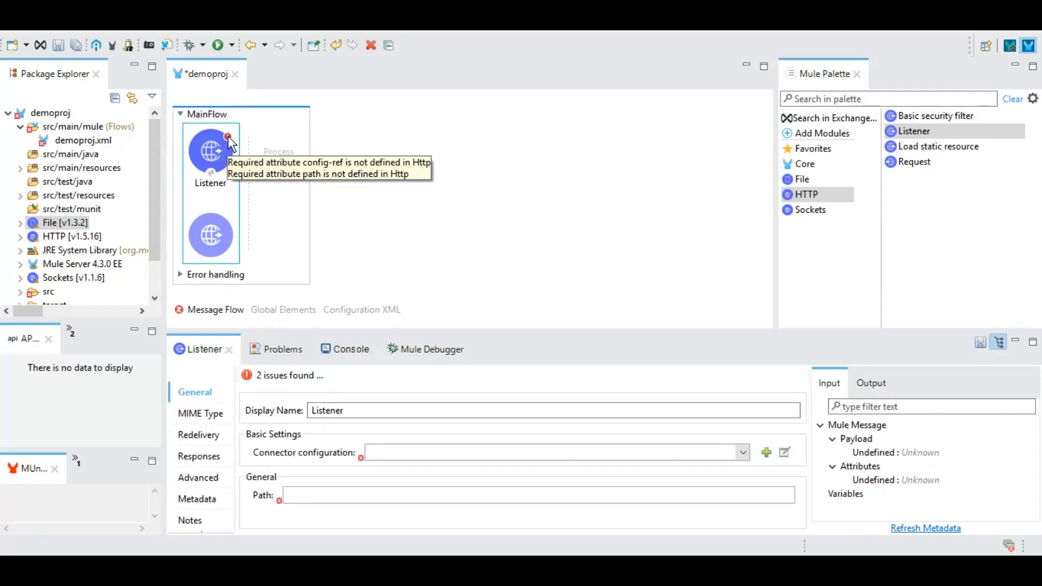
mouse_move(350, 448)
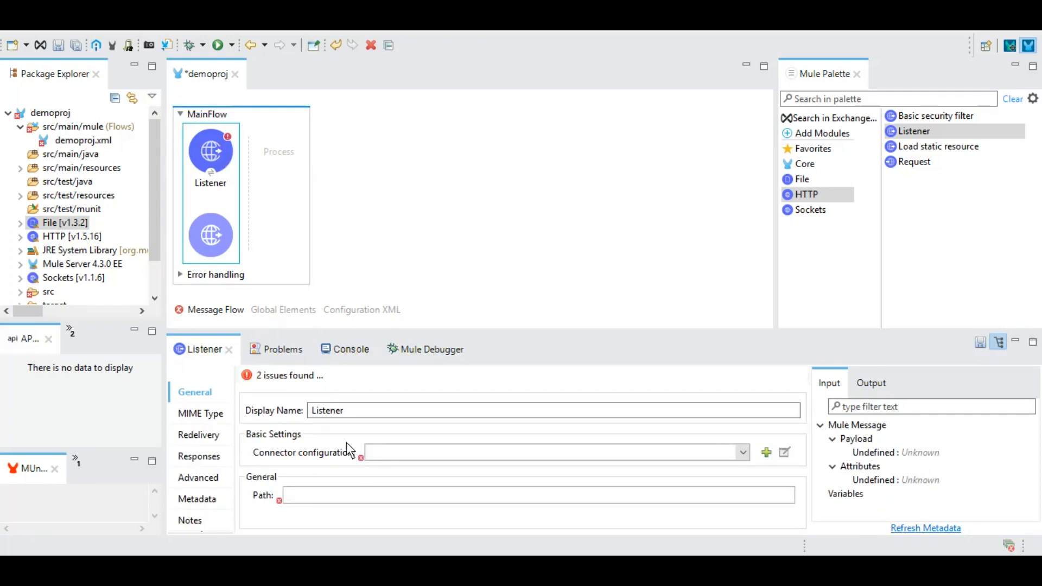
mouse_move(312, 463)
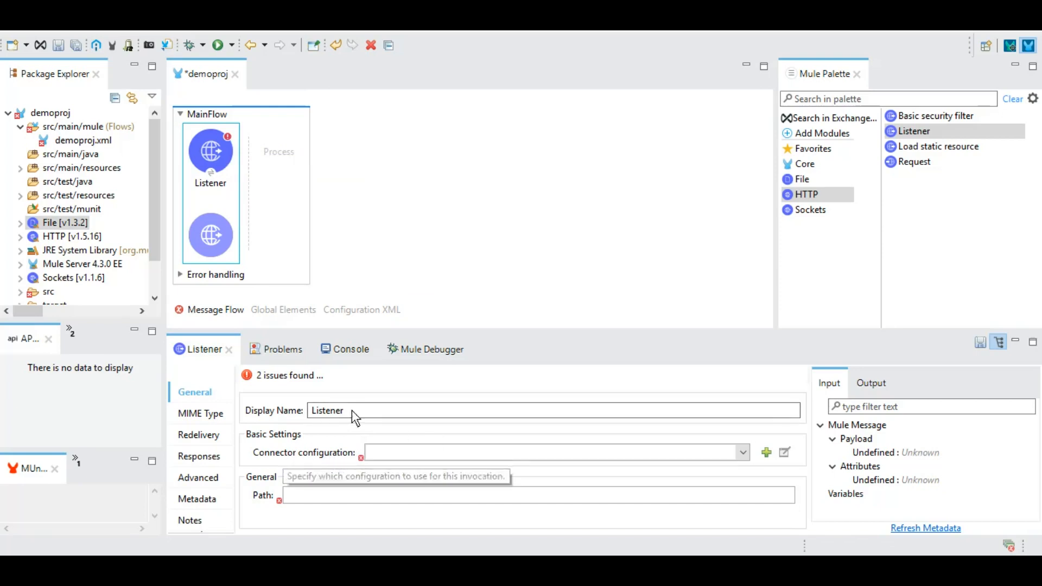
triple_click(326, 410)
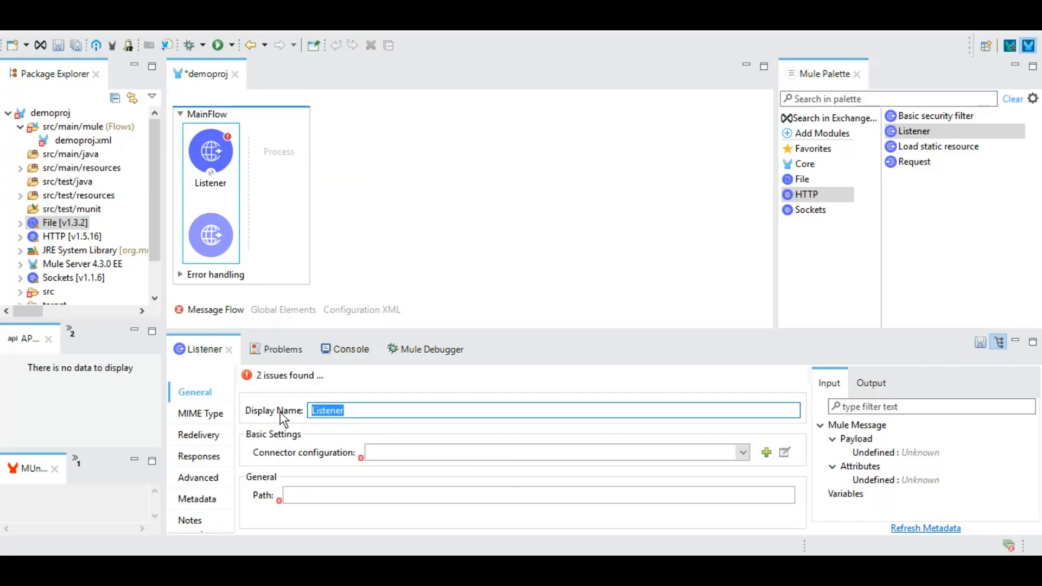
type("/GET He")
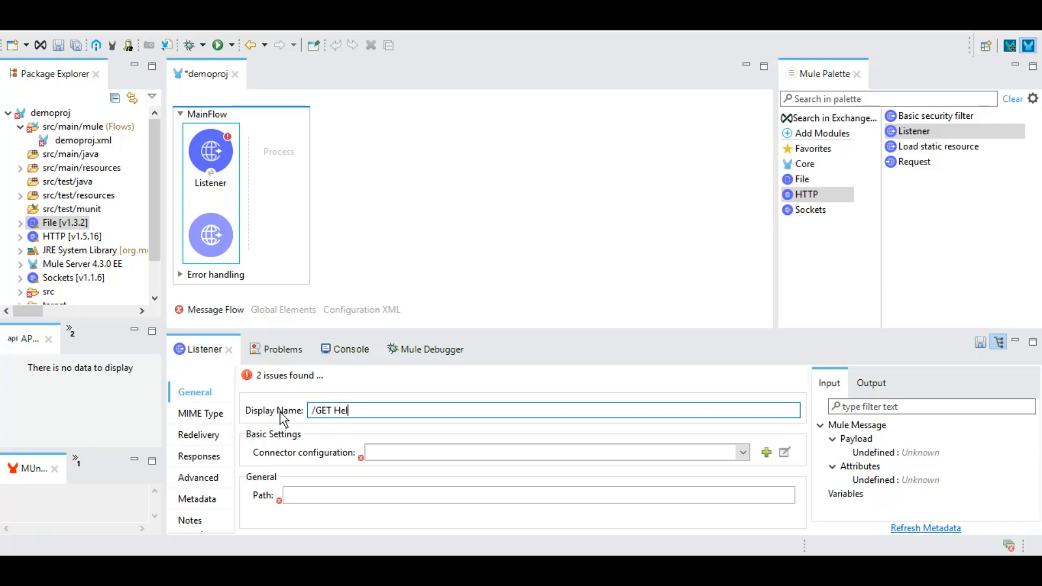
type("lo")
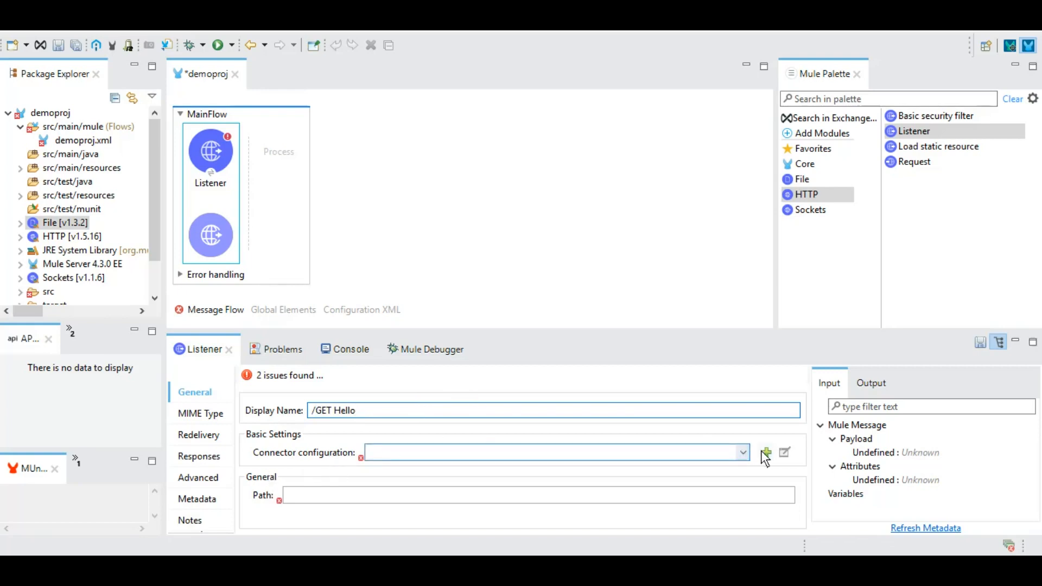
Create HTTP_Listener_config on port 8081, confirm Test Connection succeeds, and save it.
left_click(766, 452)
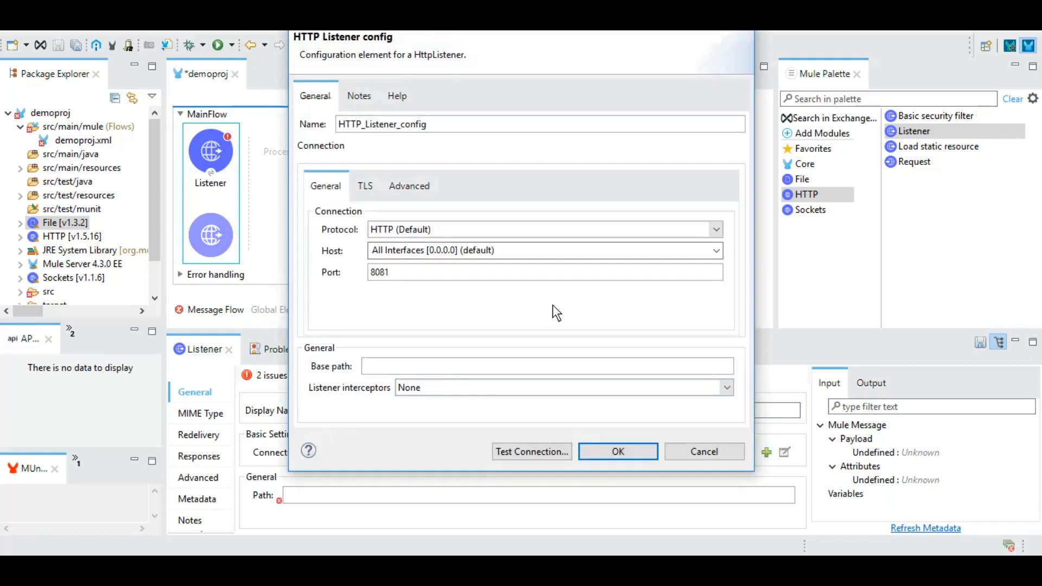
left_click(389, 274)
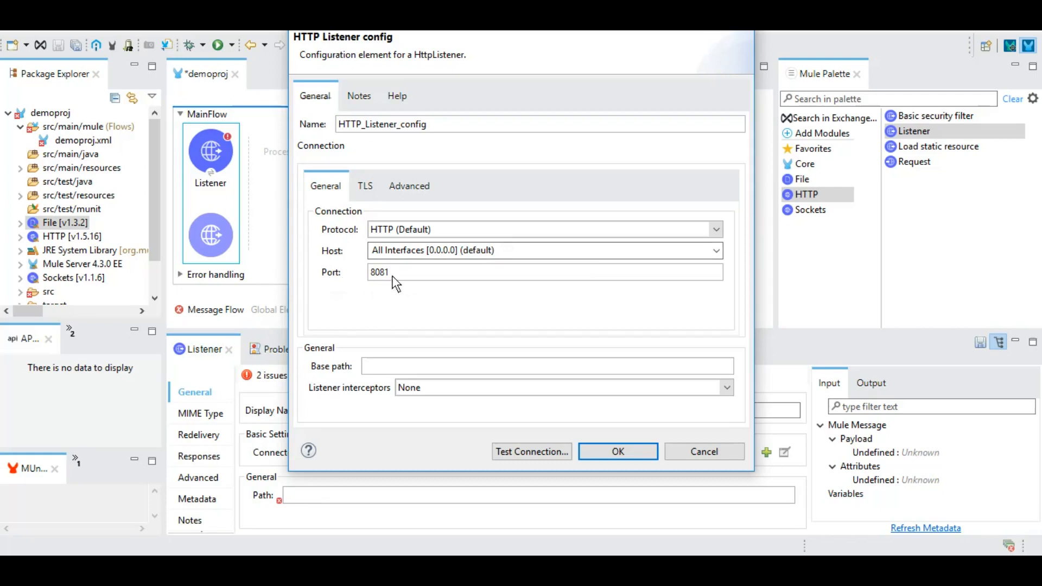
left_click(388, 273)
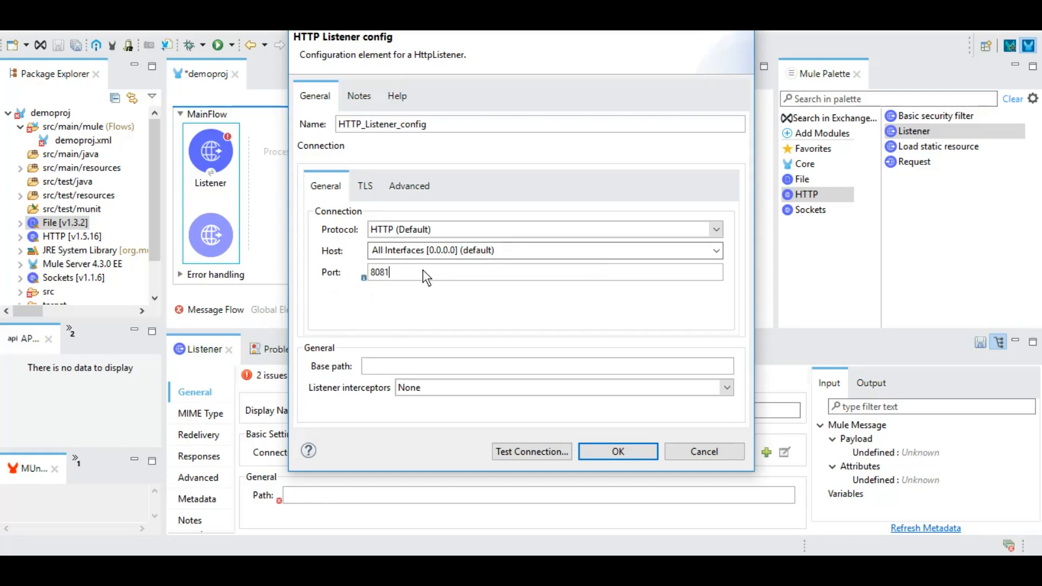
mouse_move(397, 288)
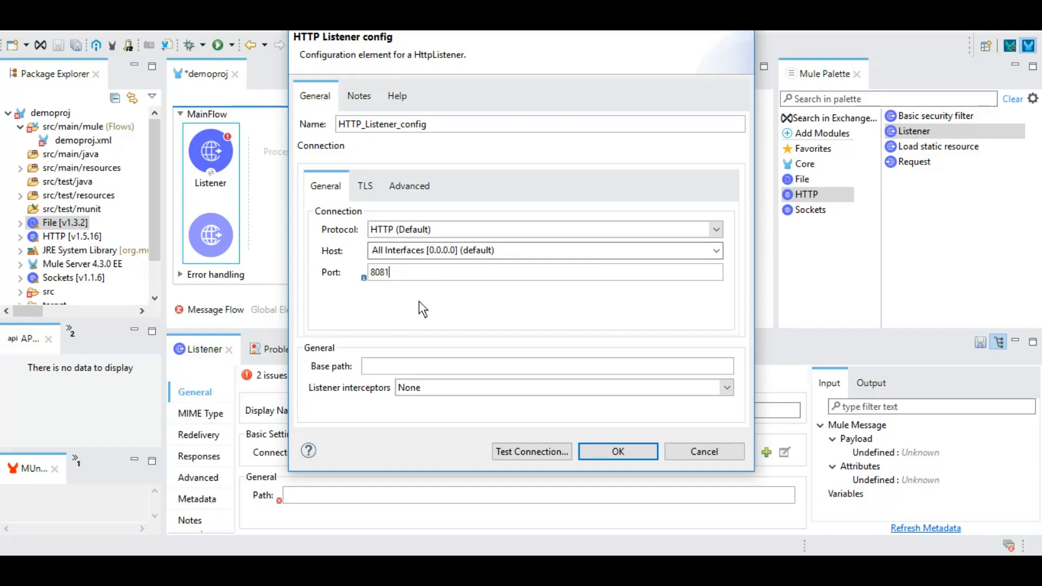
mouse_move(441, 335)
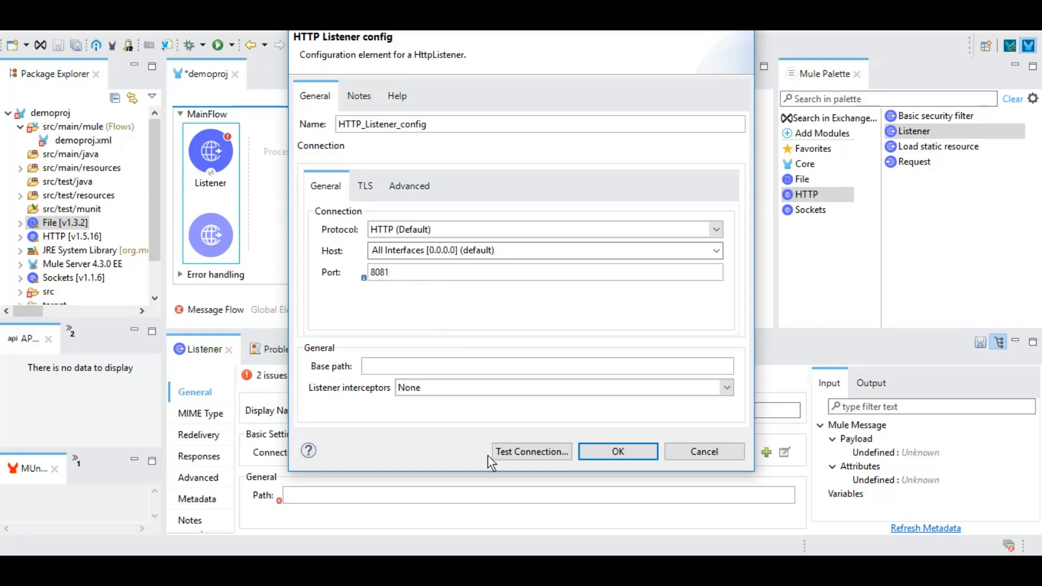
left_click(532, 451)
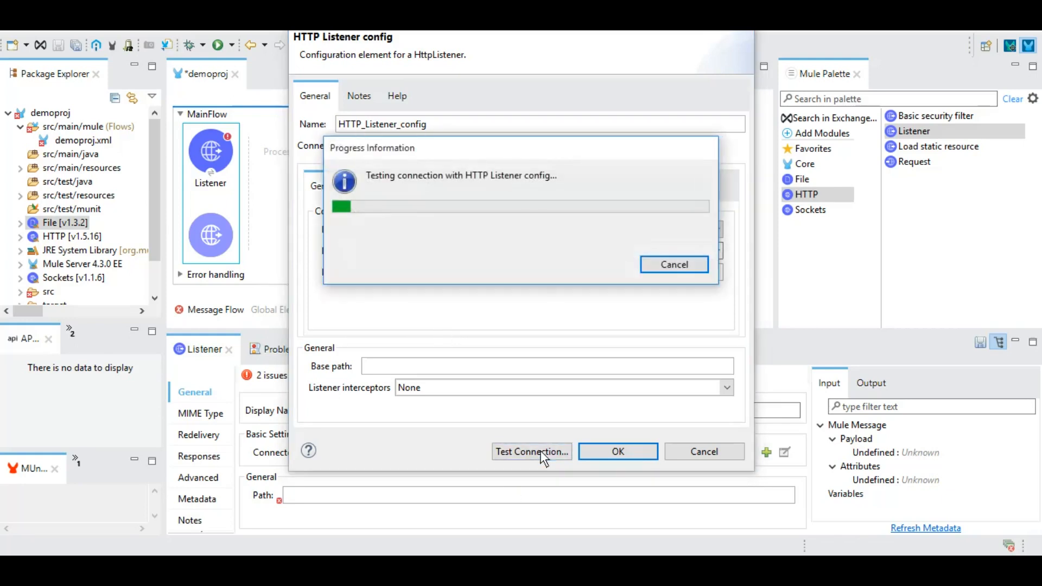
mouse_move(547, 302)
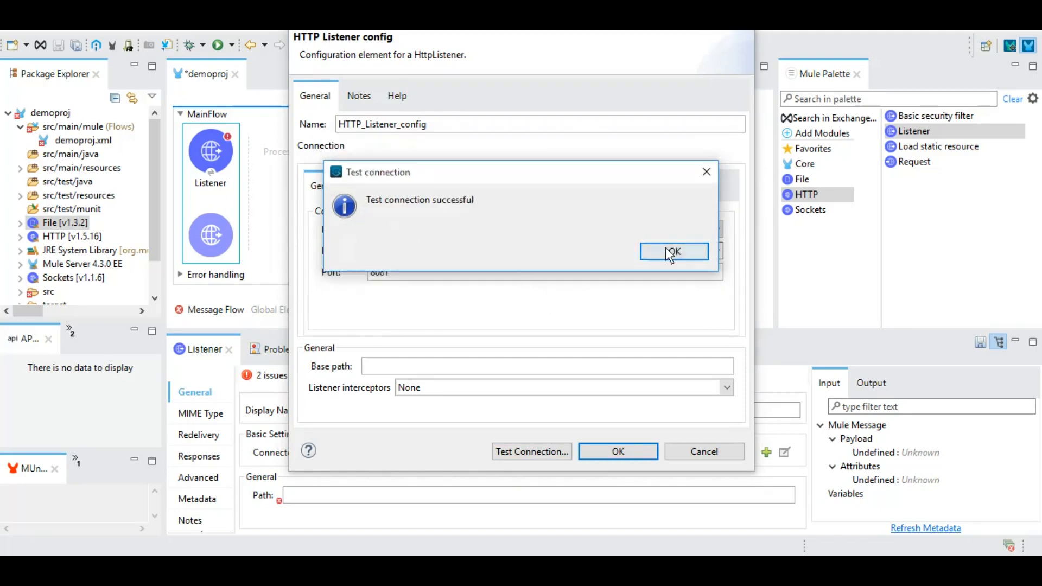
left_click(674, 252)
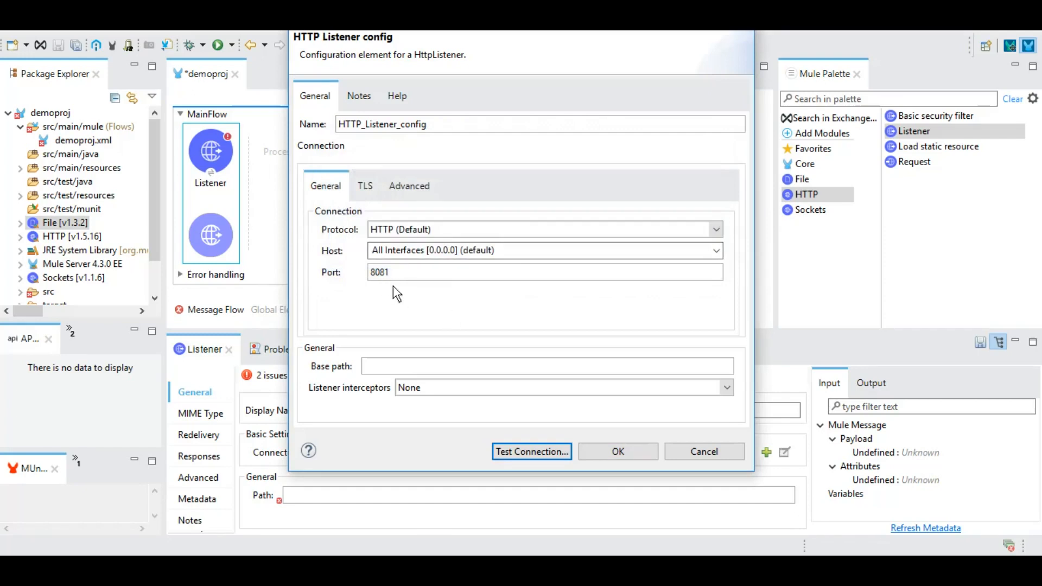
mouse_move(480, 347)
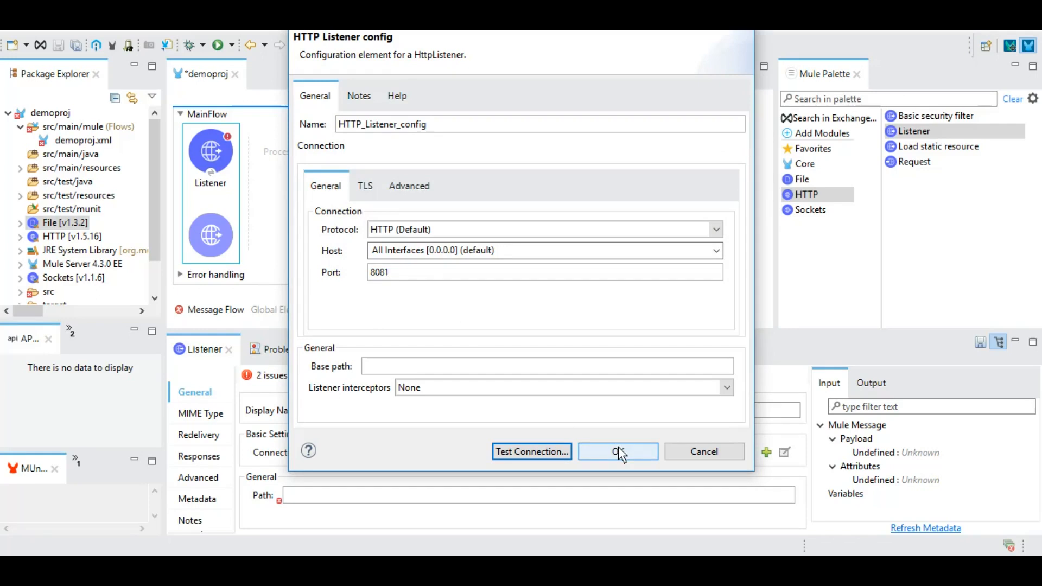
left_click(617, 451)
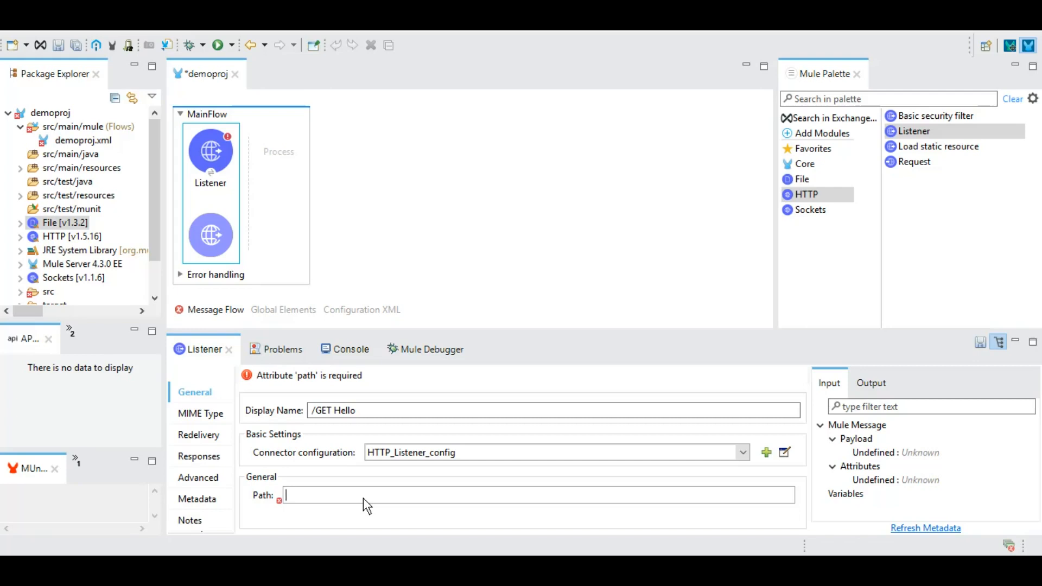
Set the listener path to /hello and move to its allowed-methods setting.
type("/hello")
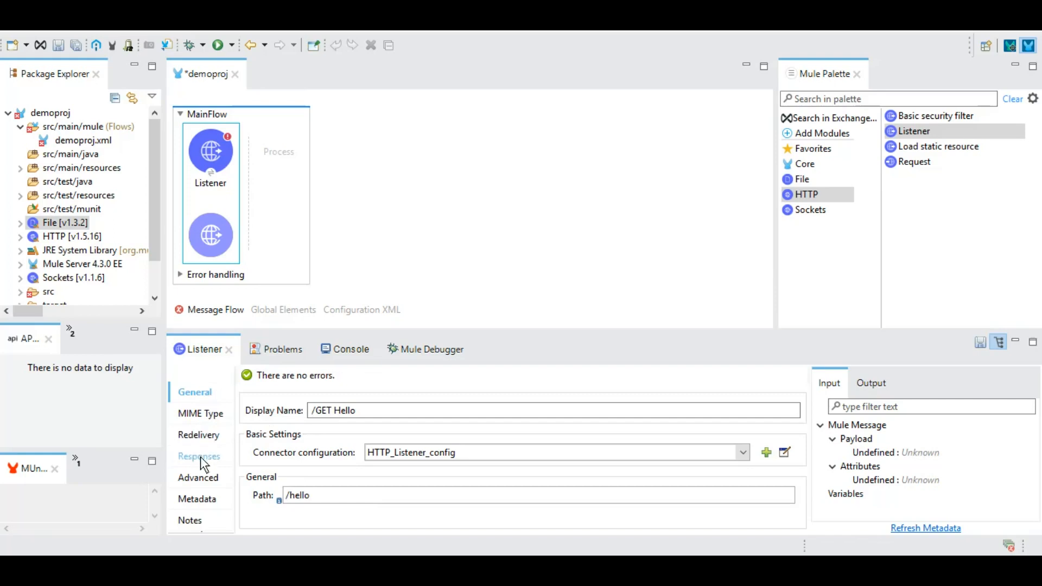
mouse_move(222, 352)
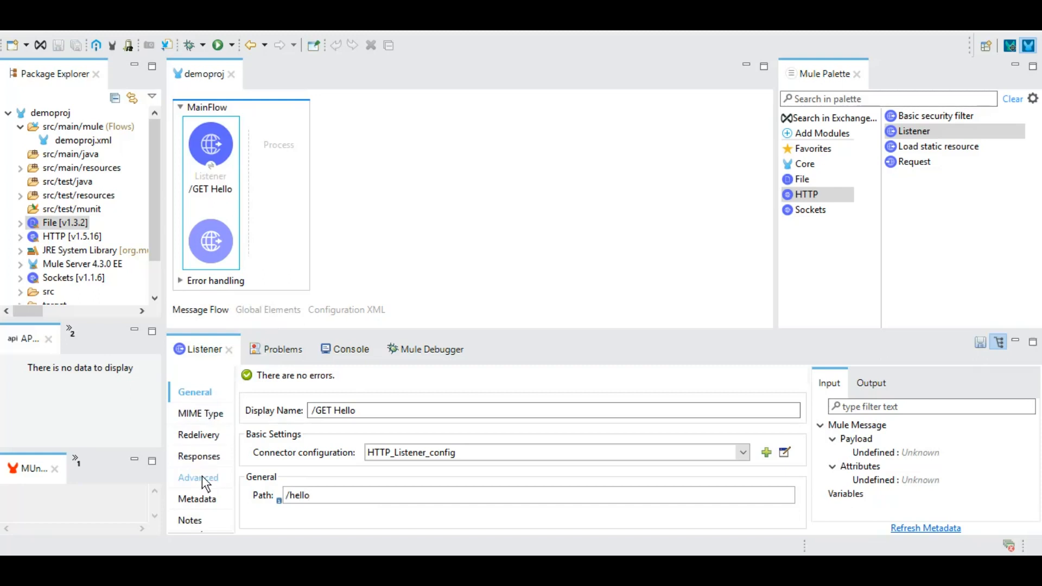
left_click(198, 477)
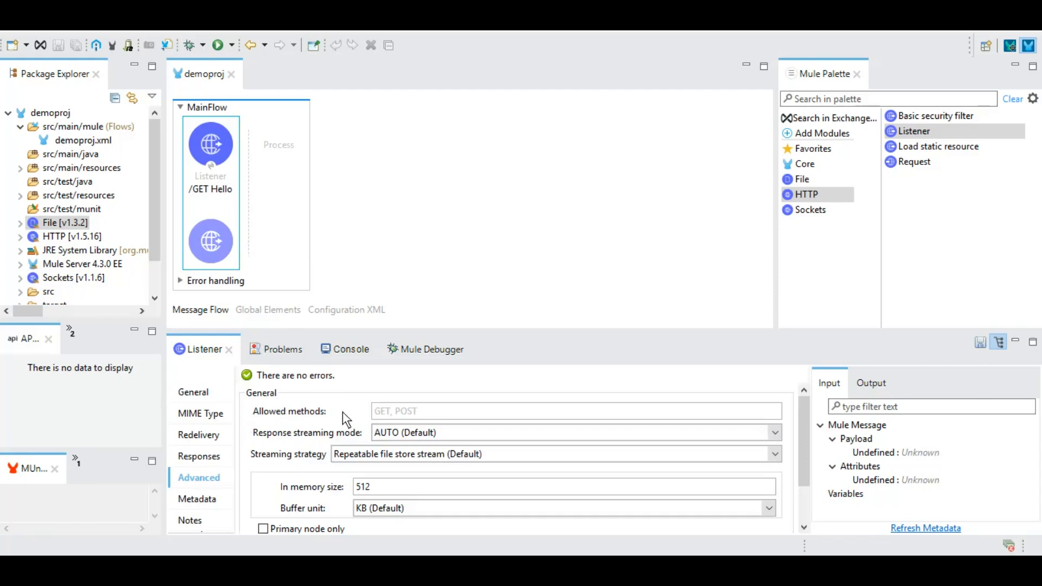
mouse_move(369, 418)
type("GET")
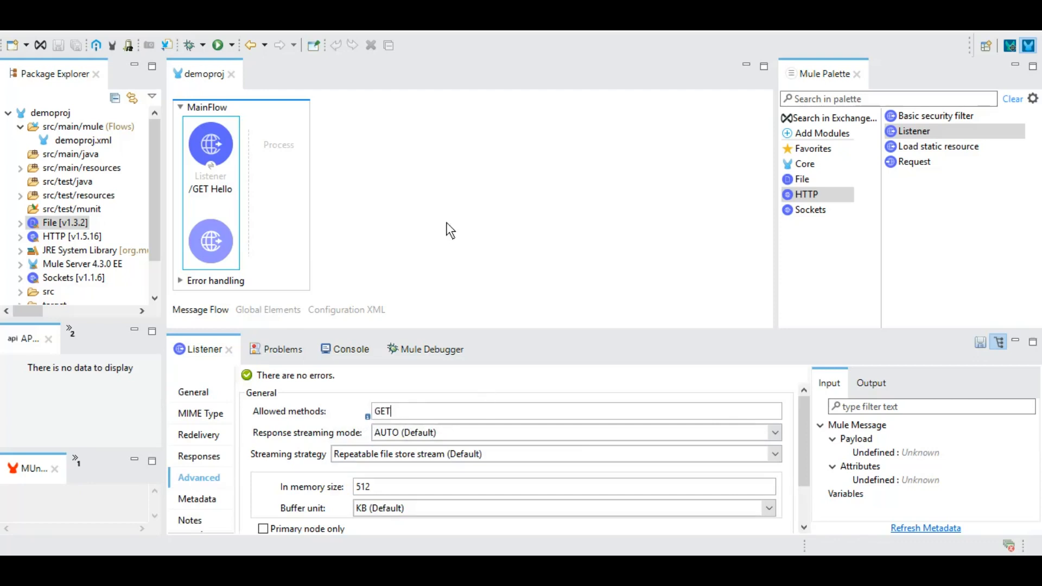
mouse_move(297, 171)
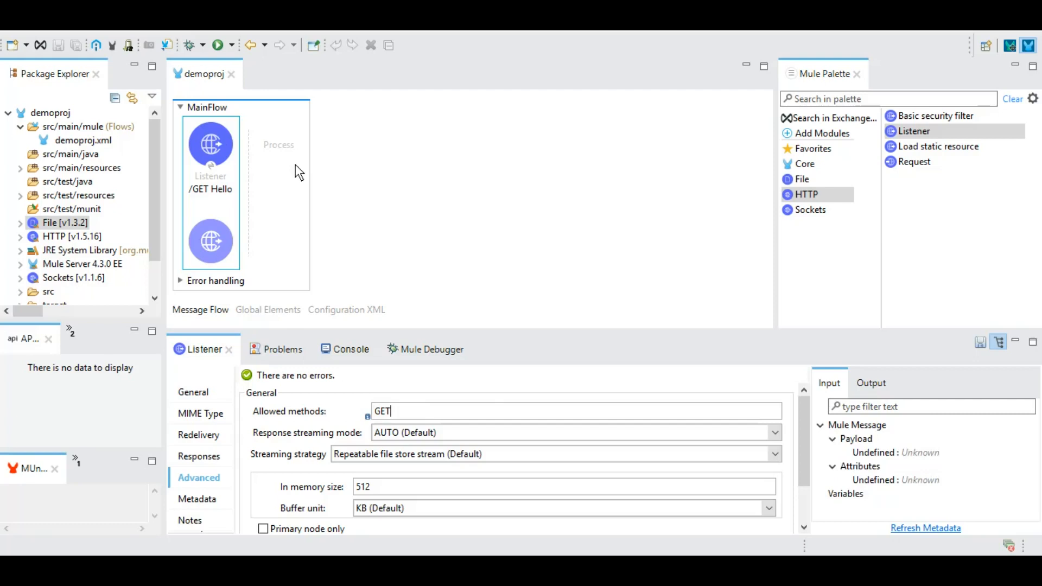
mouse_move(227, 121)
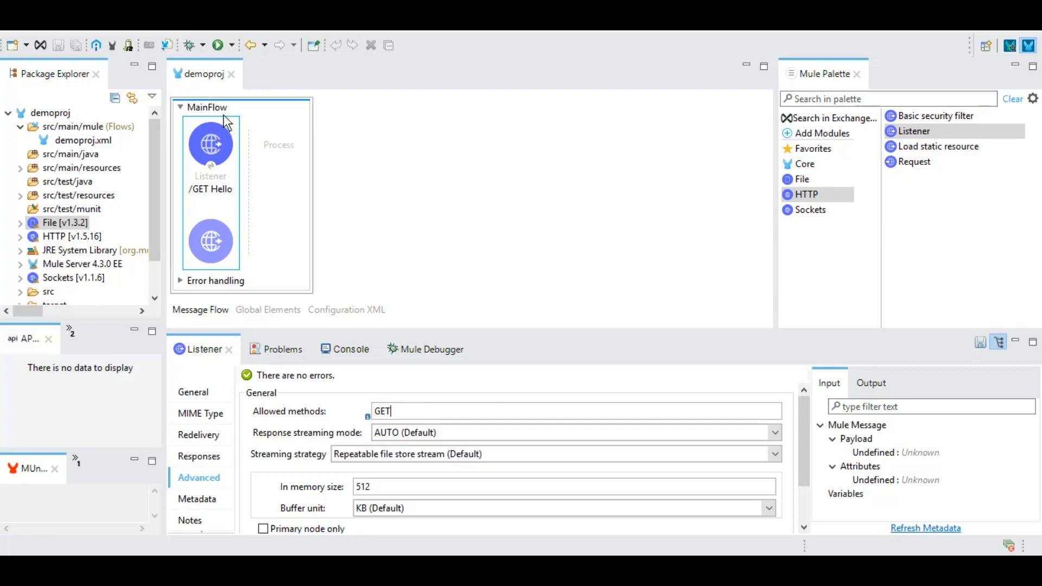
mouse_move(228, 132)
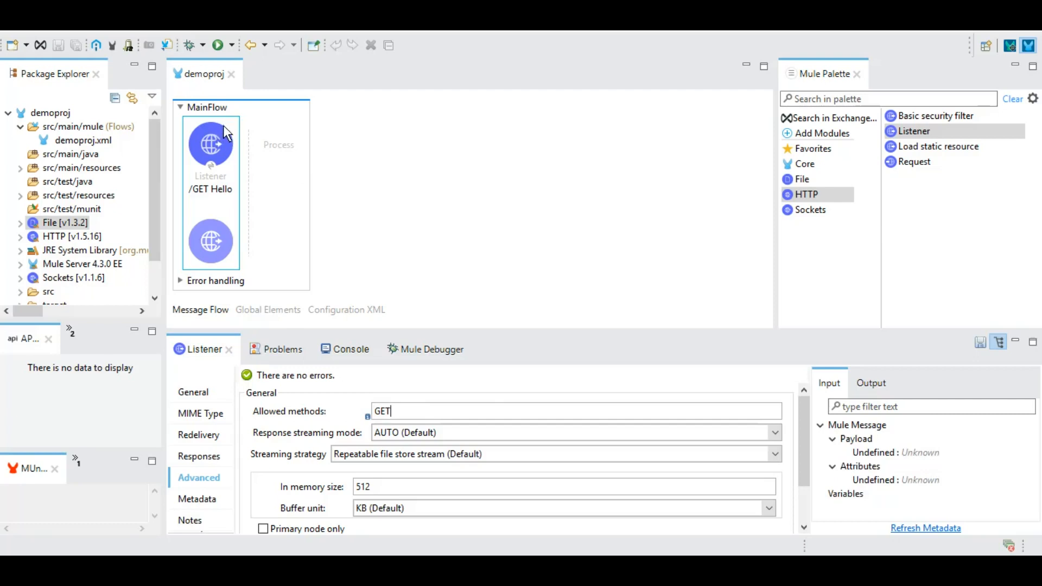
mouse_move(415, 203)
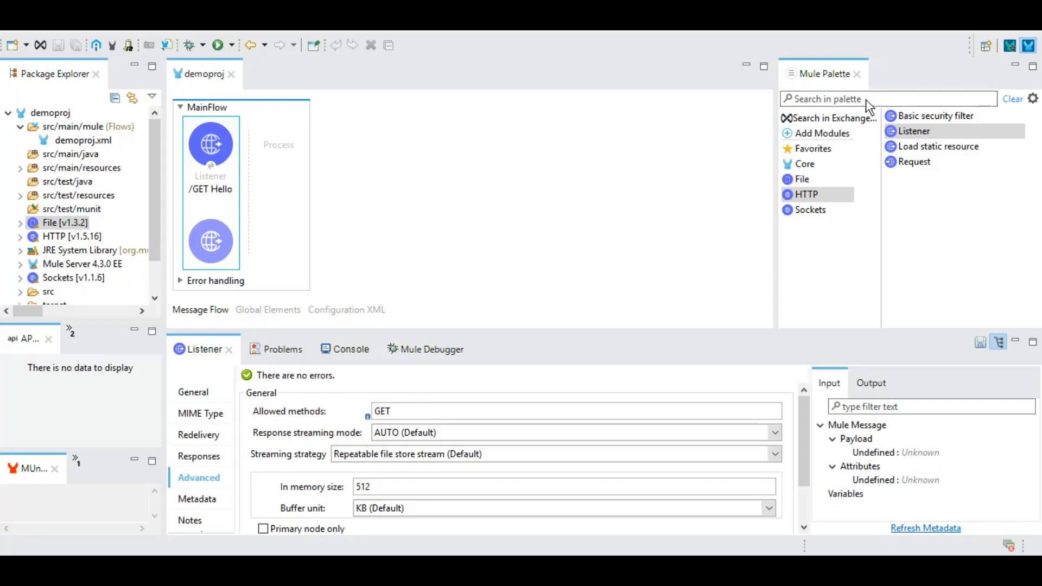
Find Set Payload in the palette, add it after the listener, and start its value with 'he'.
left_click(870, 100)
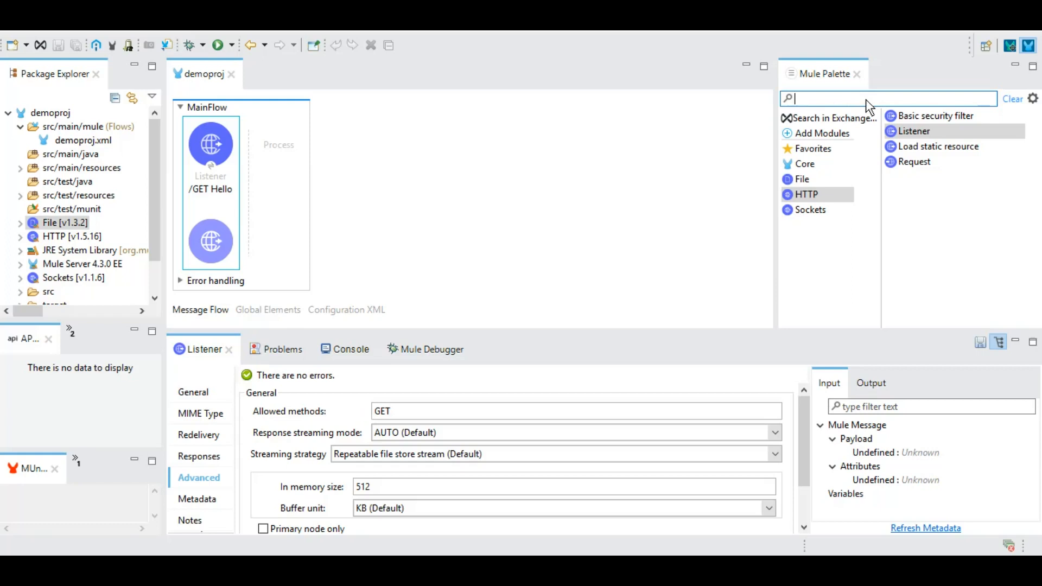
type("set")
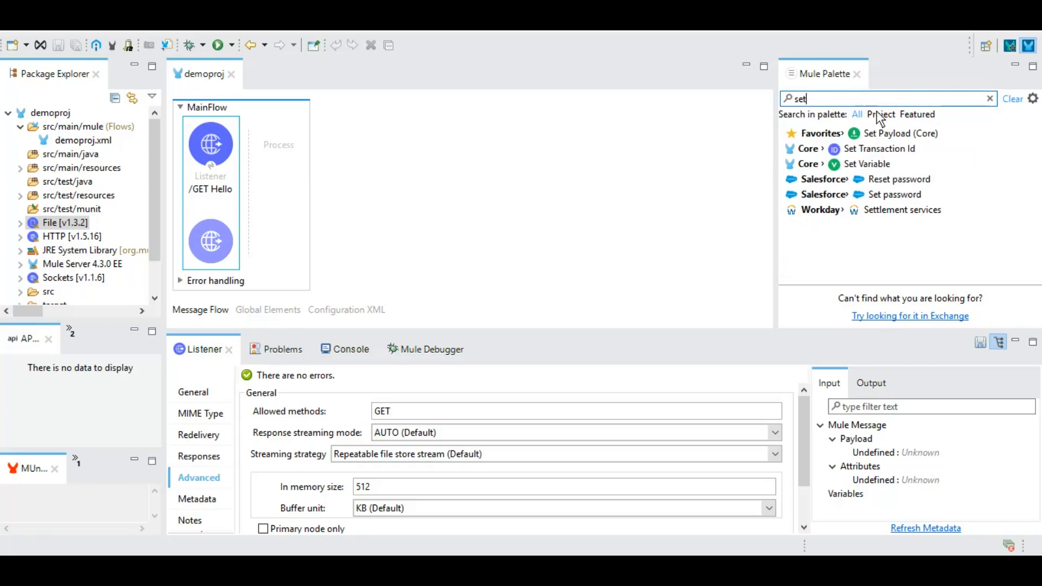
left_click(894, 132)
type("pay")
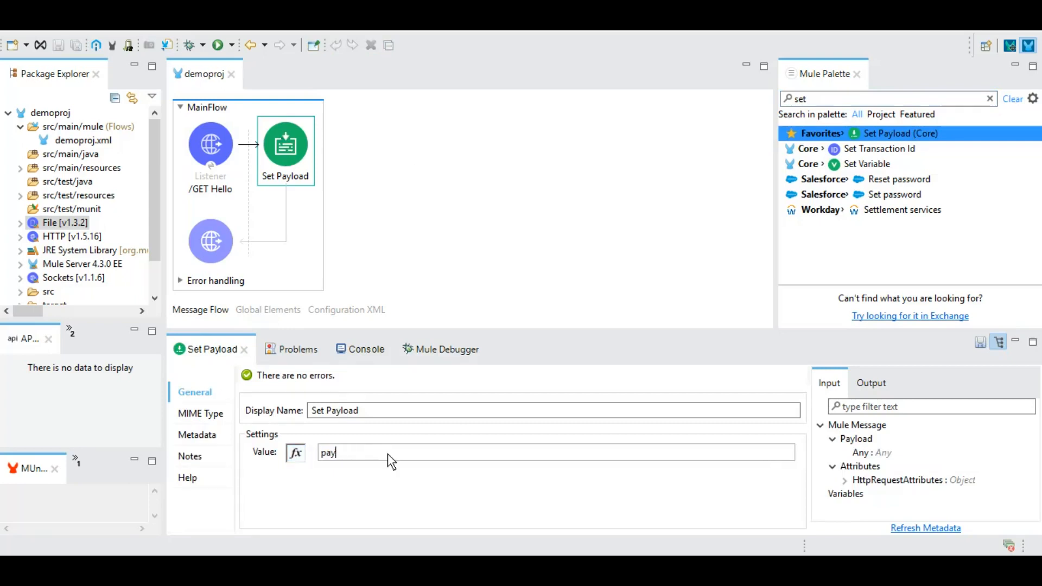
key("Ctrl+a")
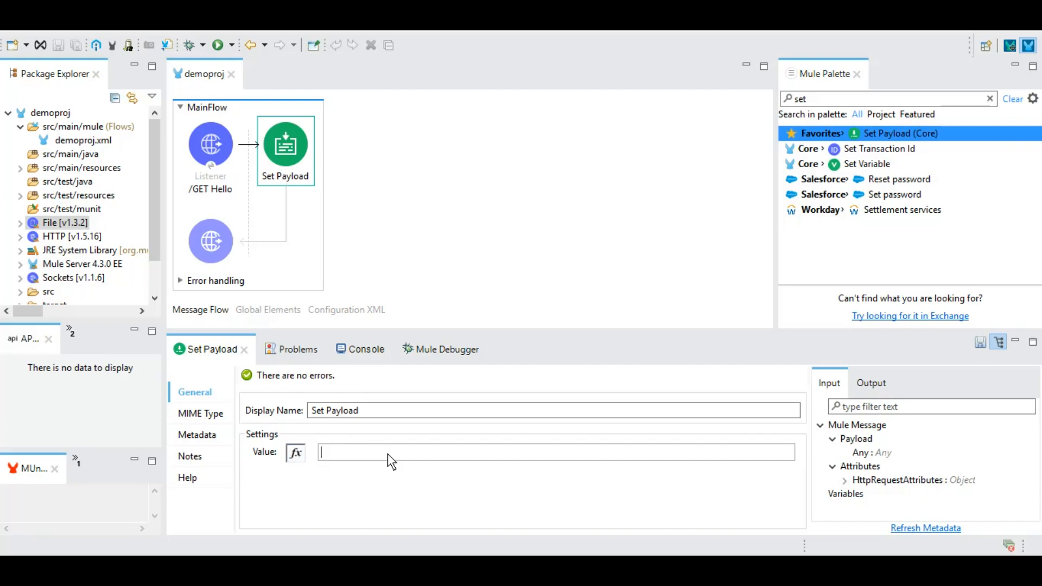
type("he")
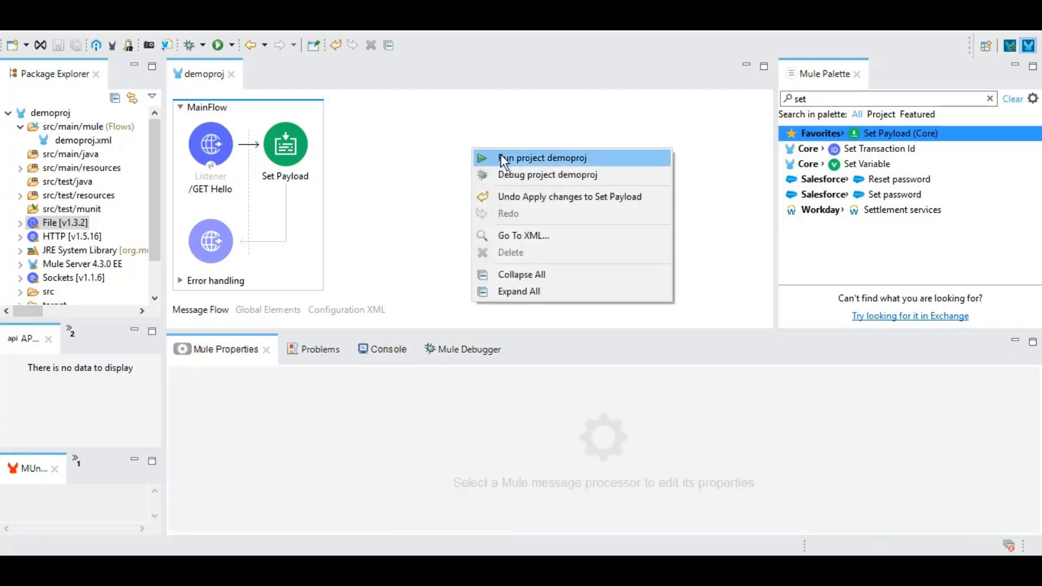
left_click(543, 159)
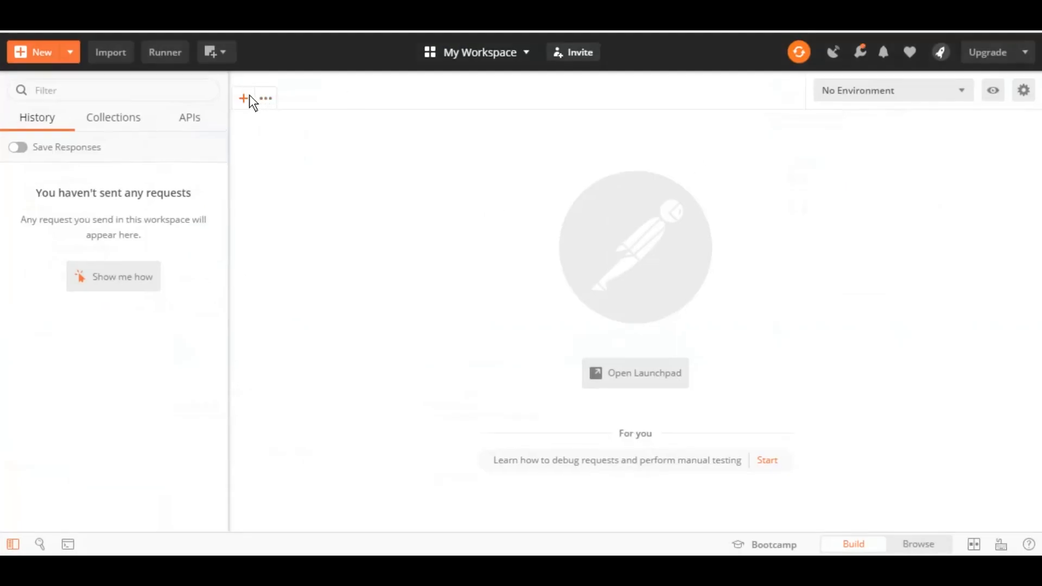
left_click(243, 98)
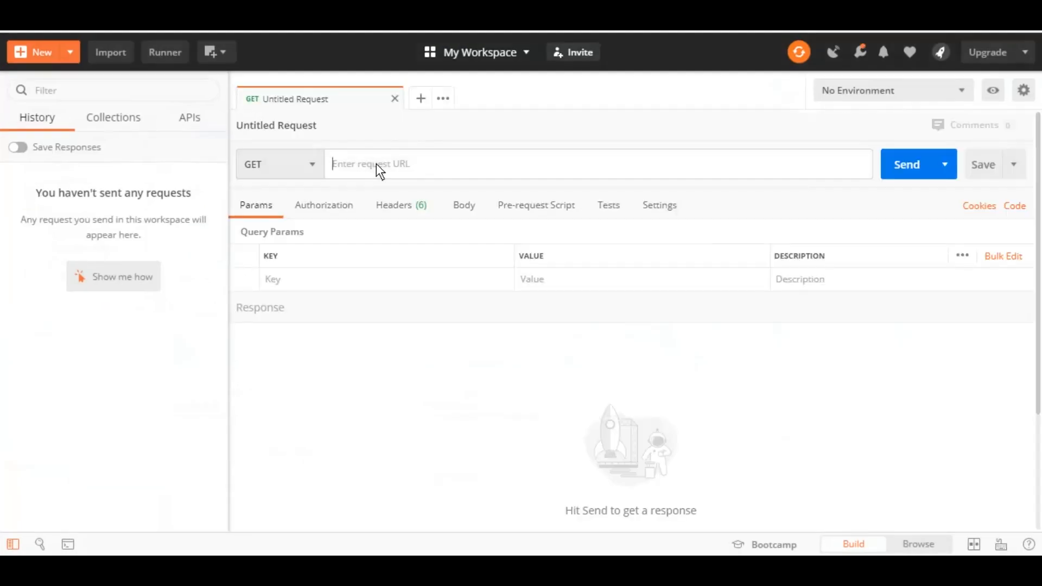
type("http://")
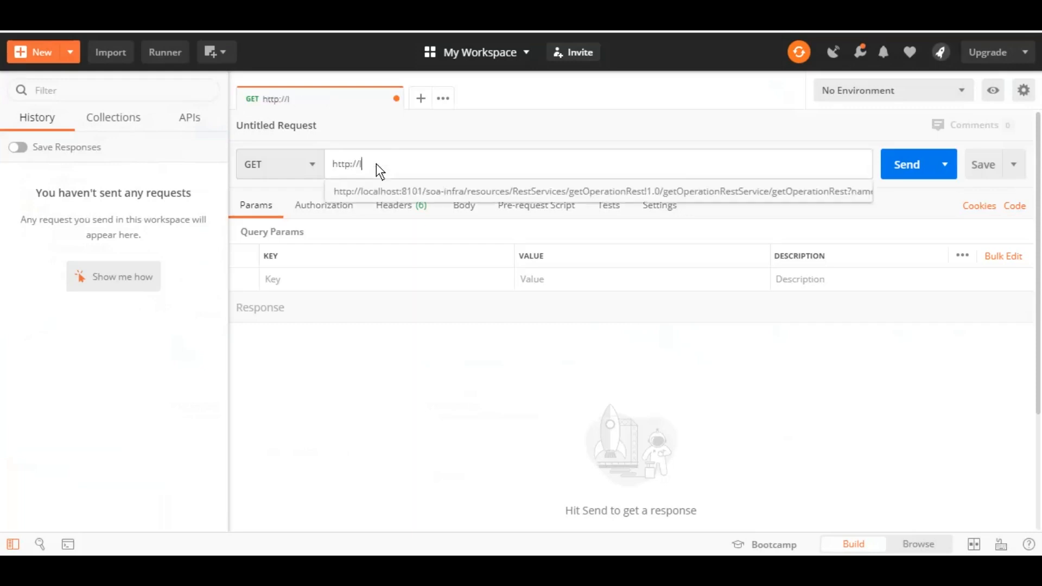
type("local")
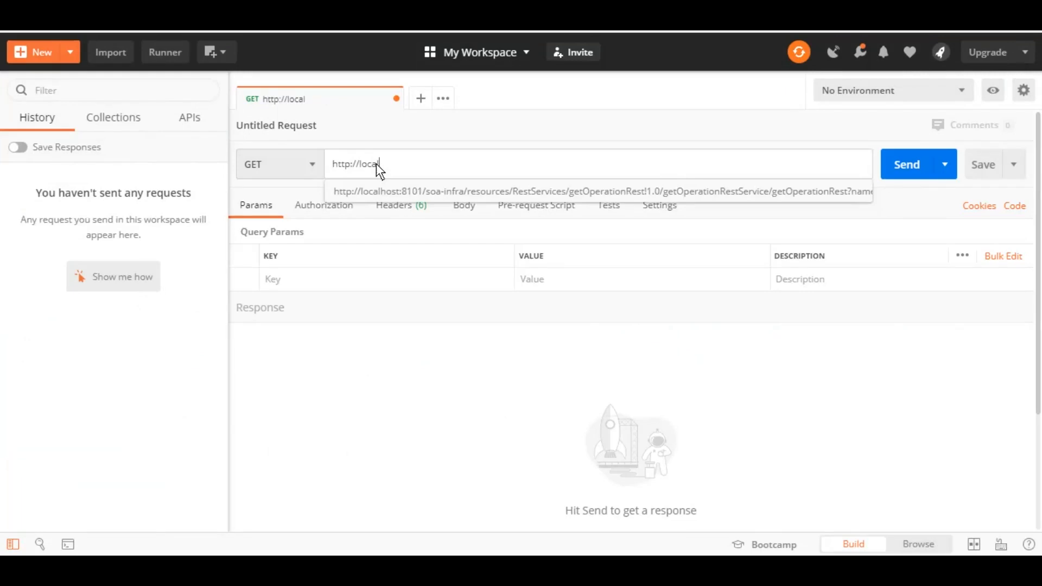
type("host:")
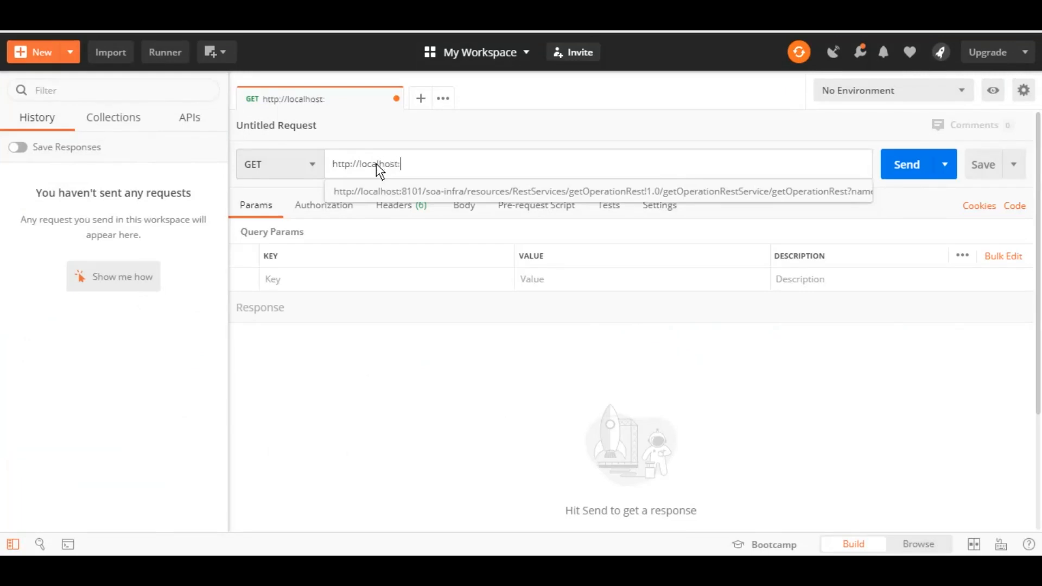
type("8081")
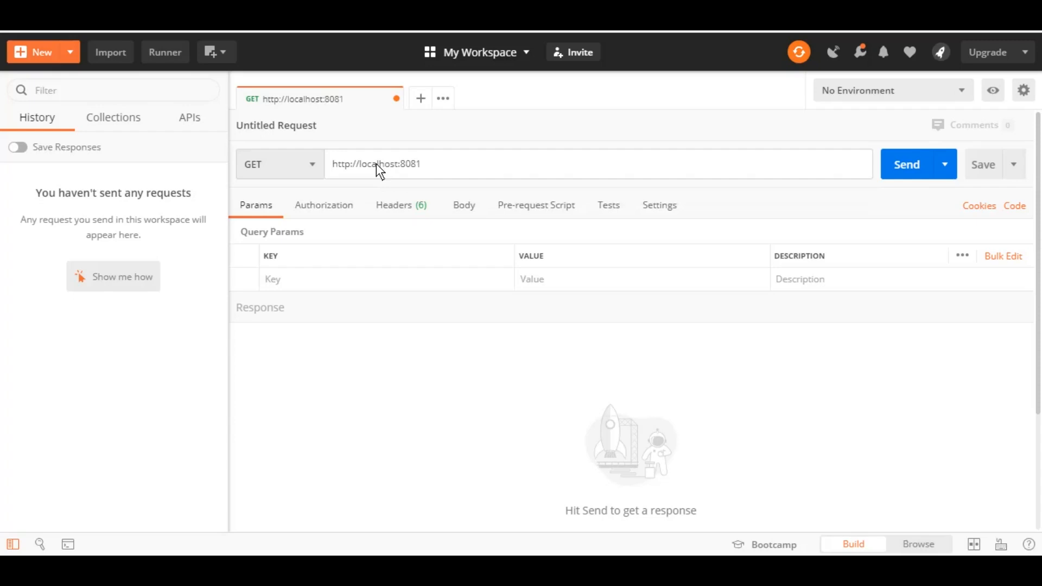
type("/hello")
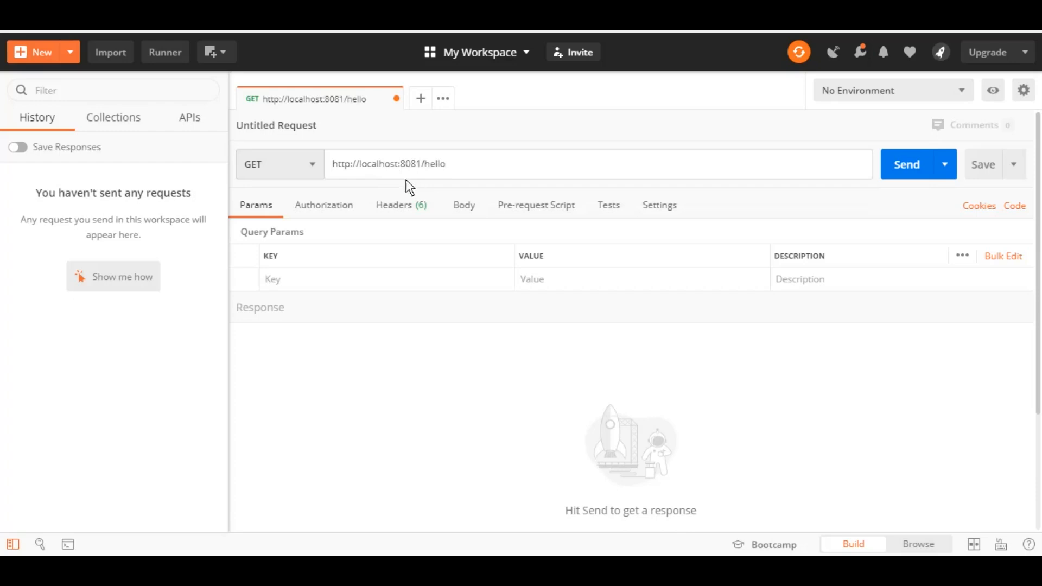
double_click(410, 165)
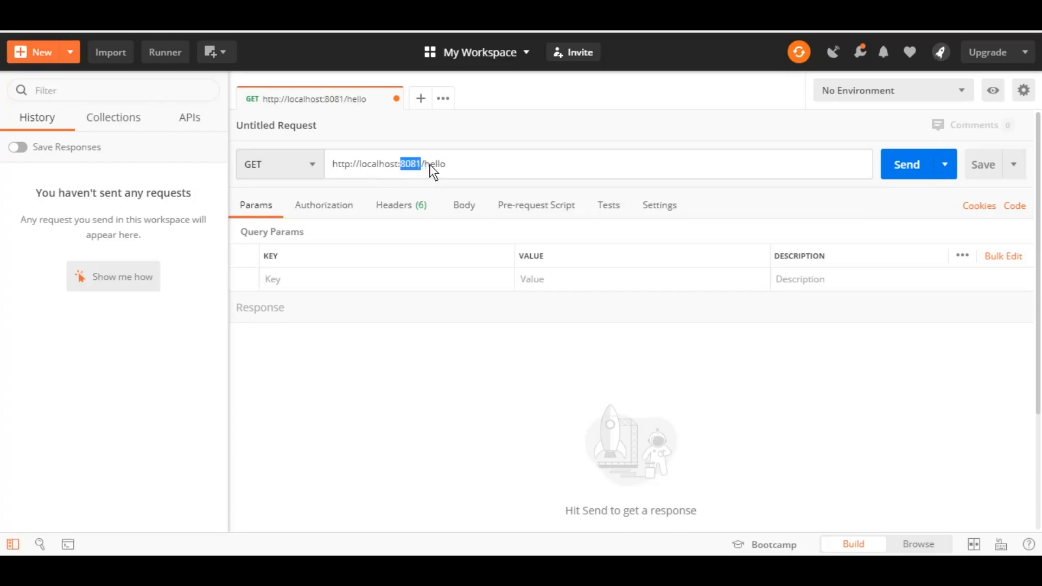
double_click(437, 164)
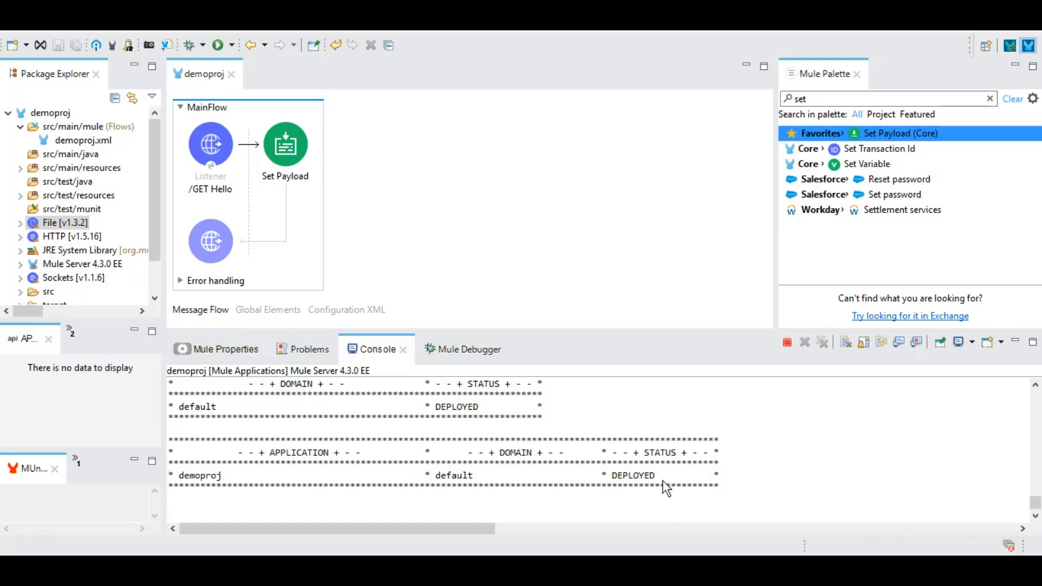
left_click(210, 146)
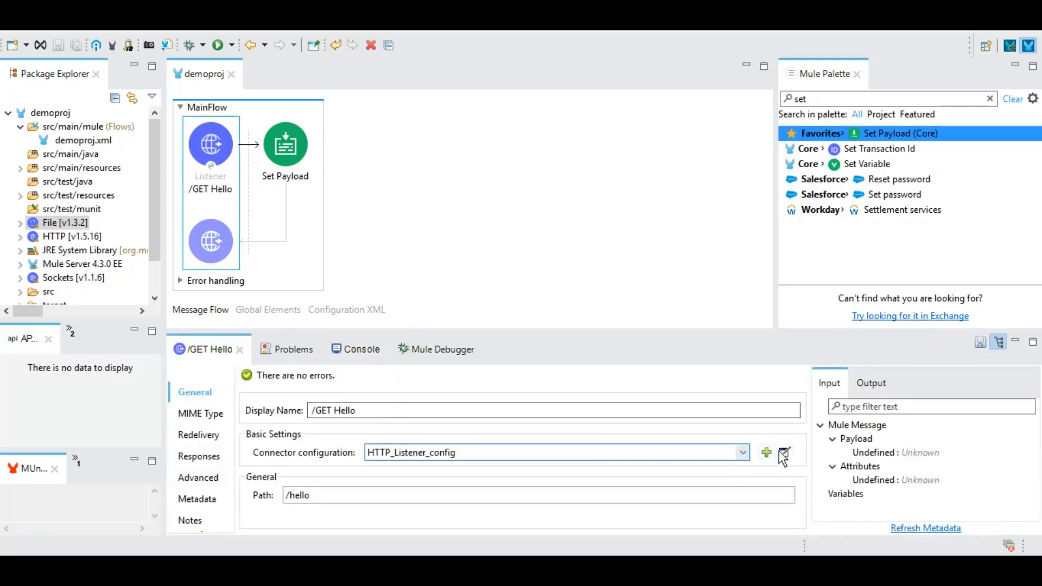
left_click(784, 451)
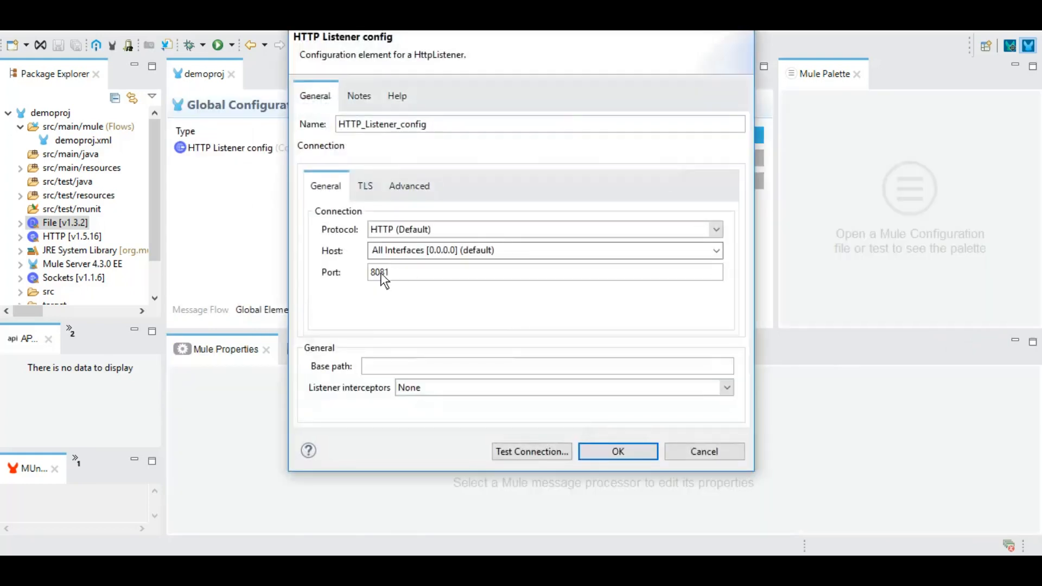
mouse_move(764, 41)
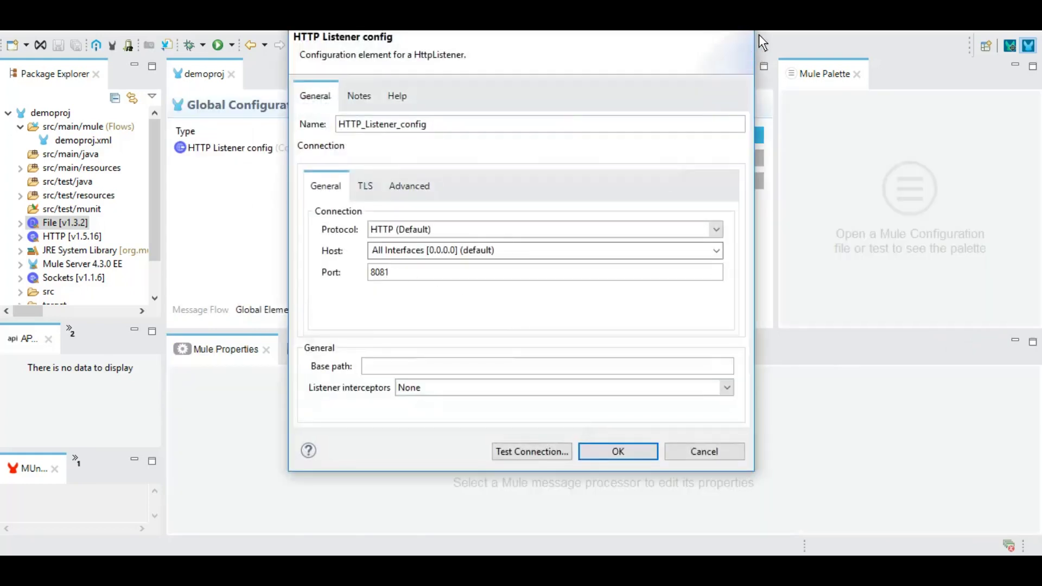
left_click(617, 452)
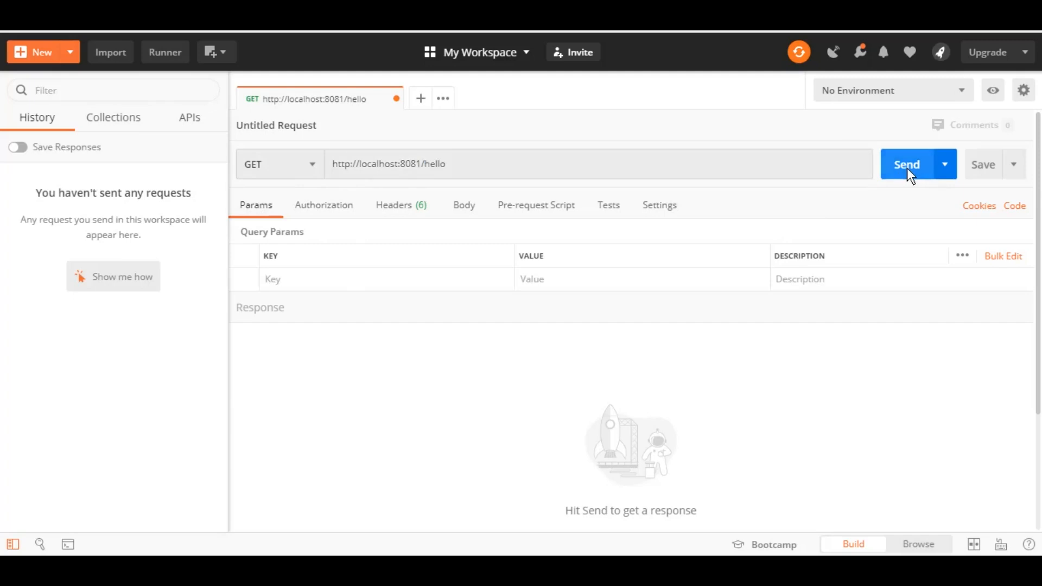
Send GET localhost:8081/hello and get 200 OK with body hello Mule.
left_click(907, 164)
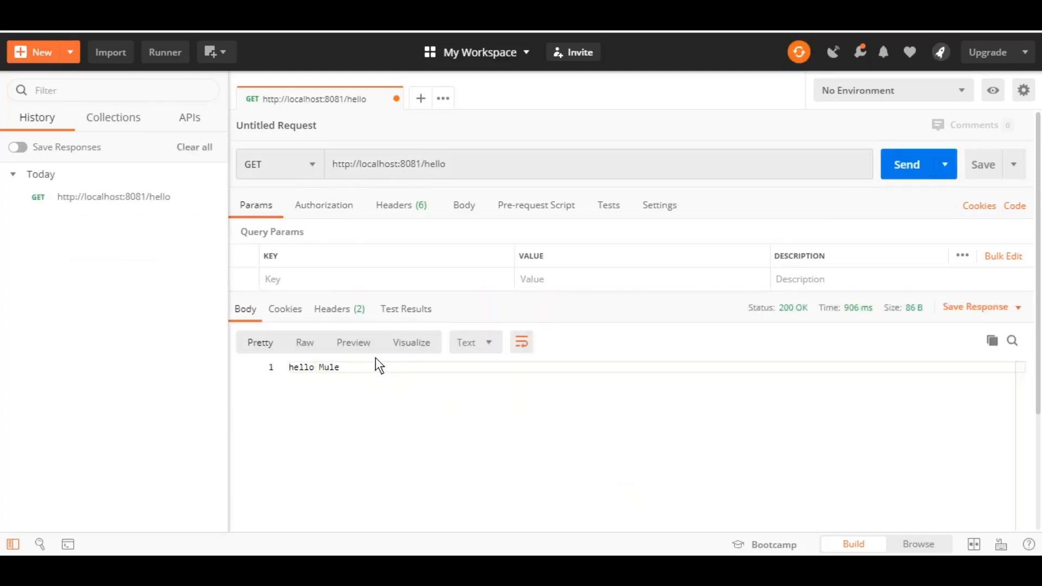
mouse_move(344, 380)
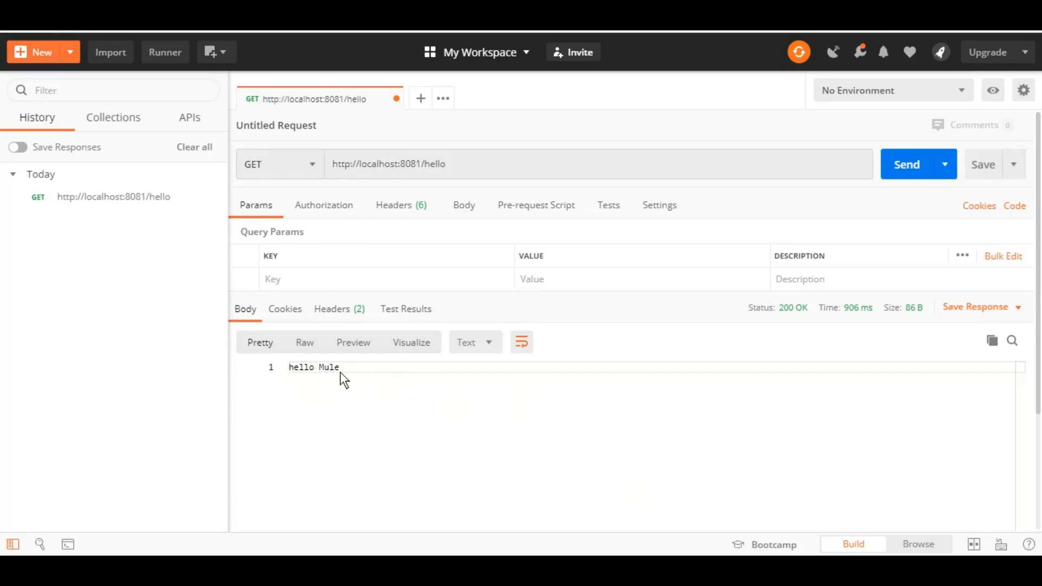
mouse_move(351, 380)
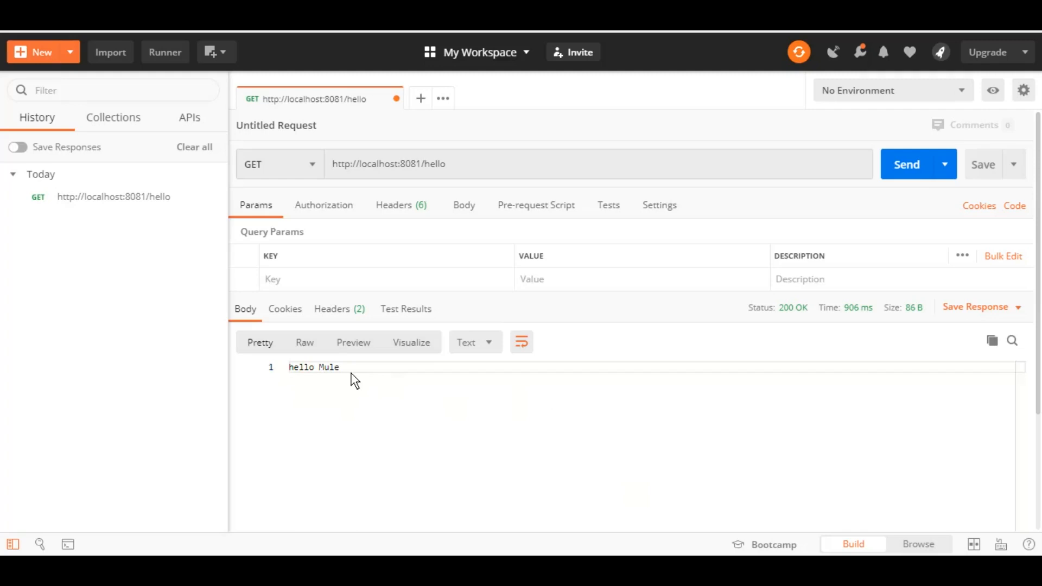
mouse_move(716, 351)
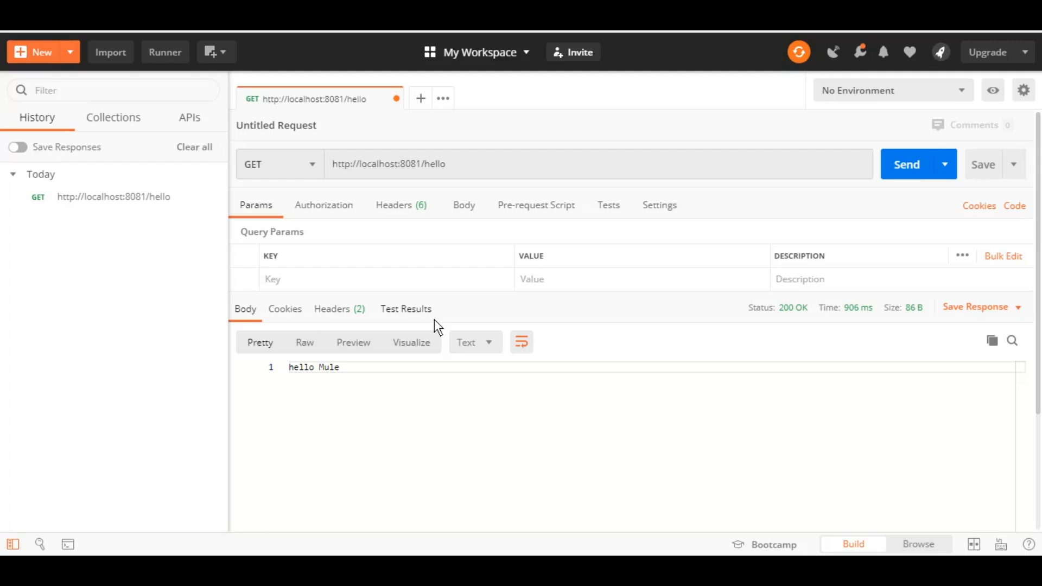
mouse_move(321, 289)
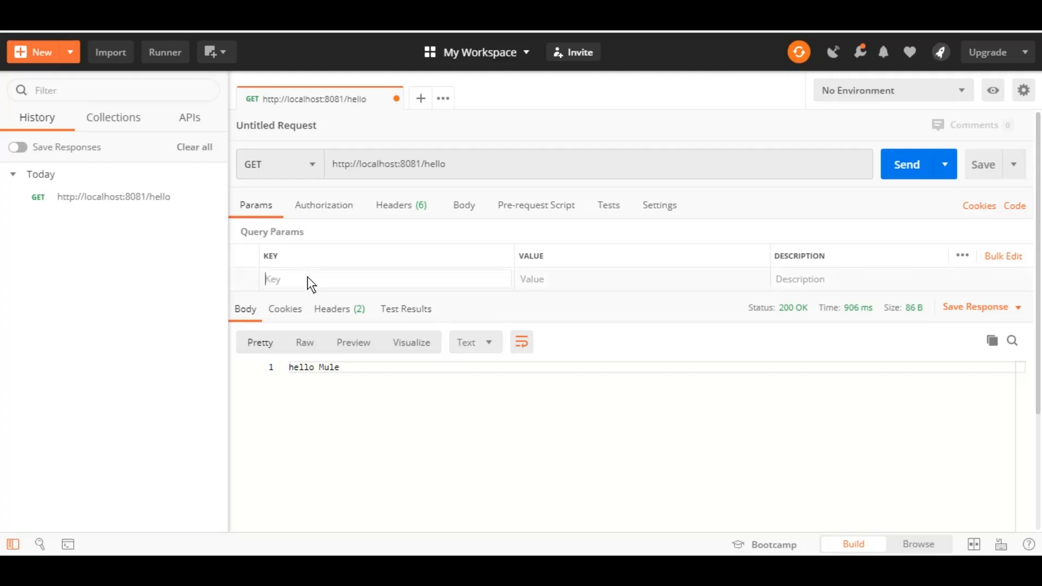
Add query parameter name with value Sanjay to the request.
type("name")
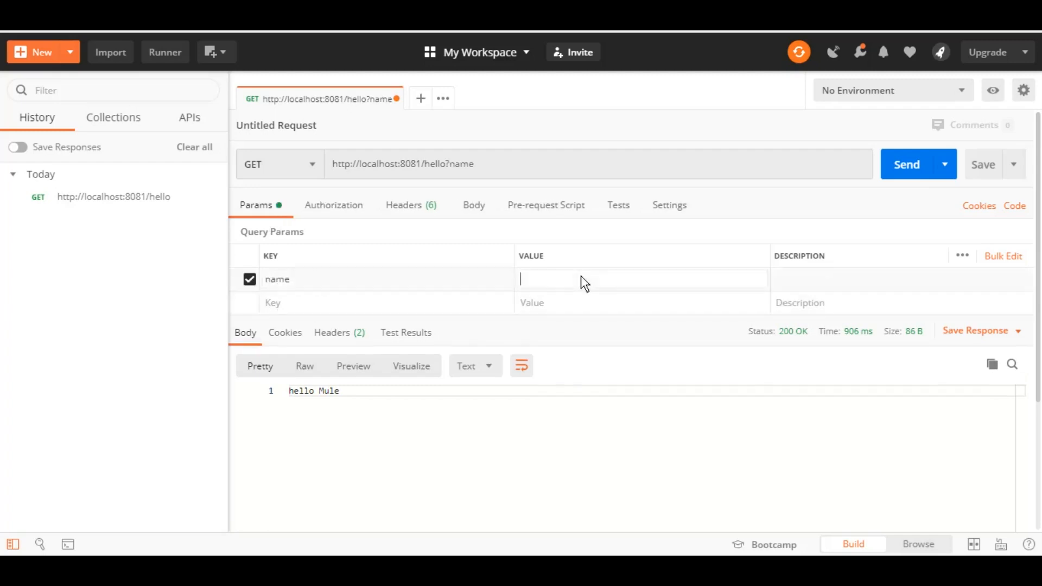
type("a")
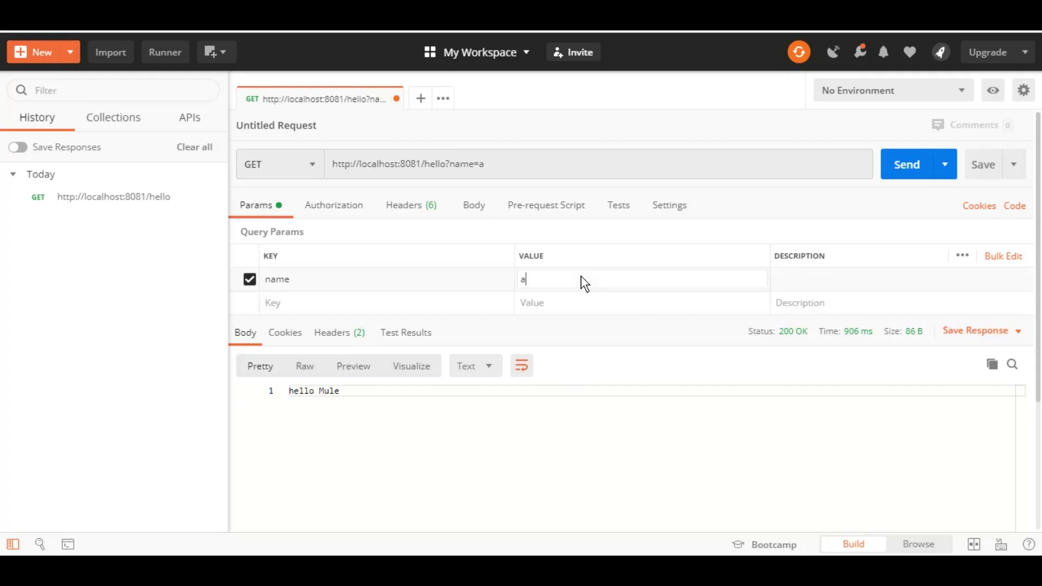
type("Sanjay")
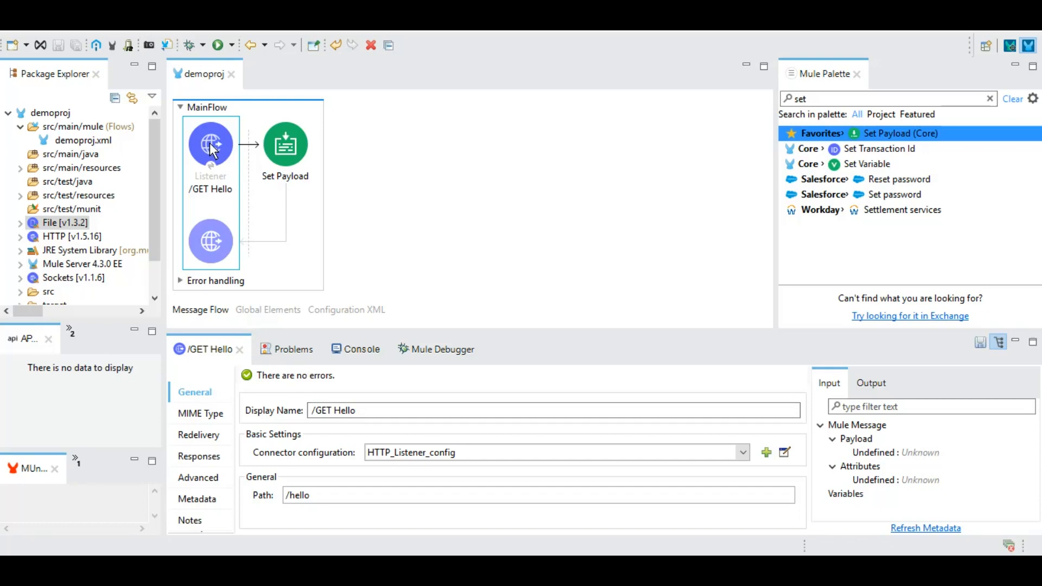
mouse_move(727, 524)
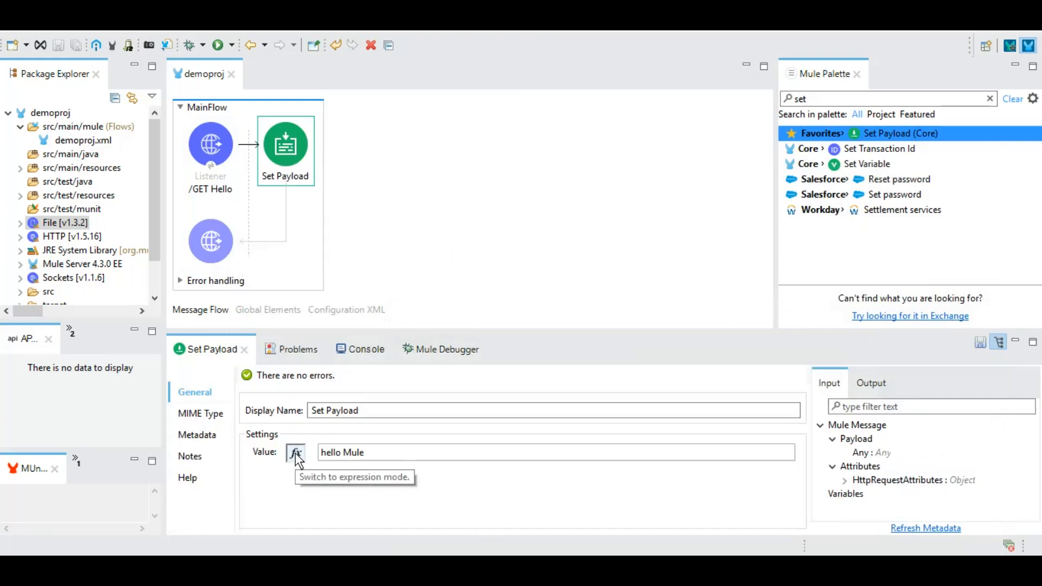
Switch Set Payload to expression mode and enter attributes.queryParams.name.
left_click(297, 453)
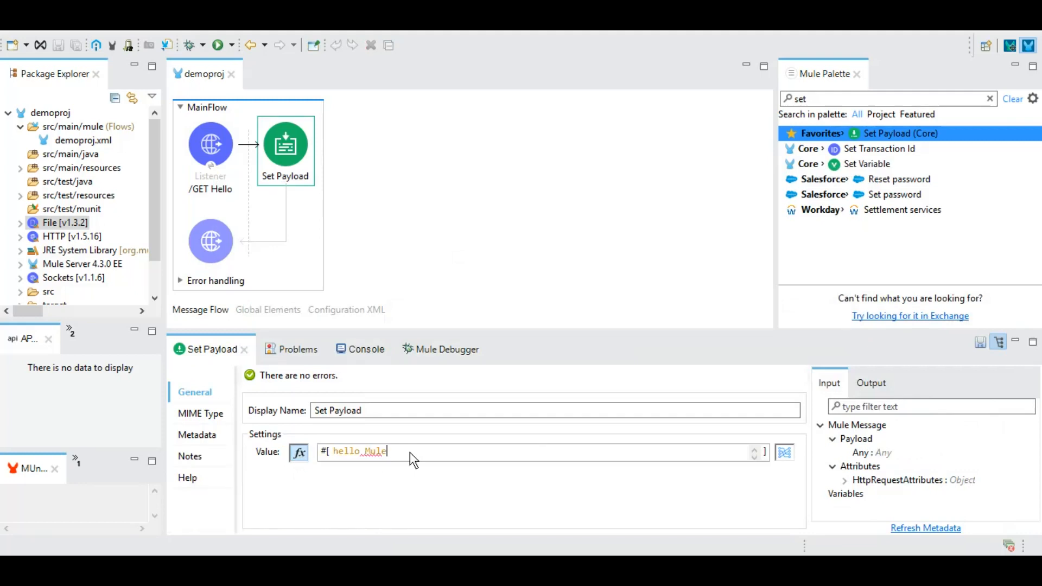
key("BackSpace")
type("a")
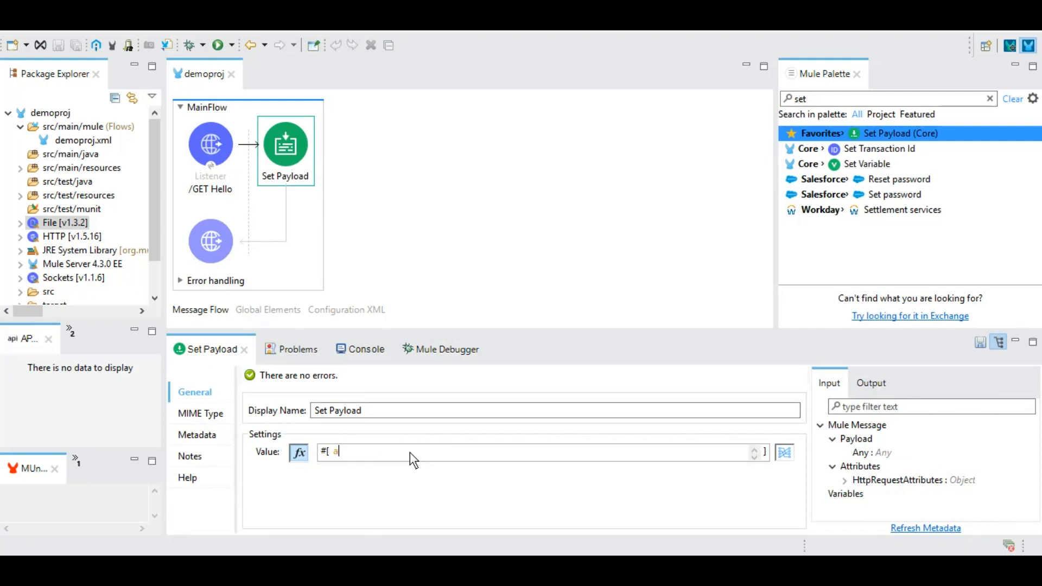
type("ttributes.")
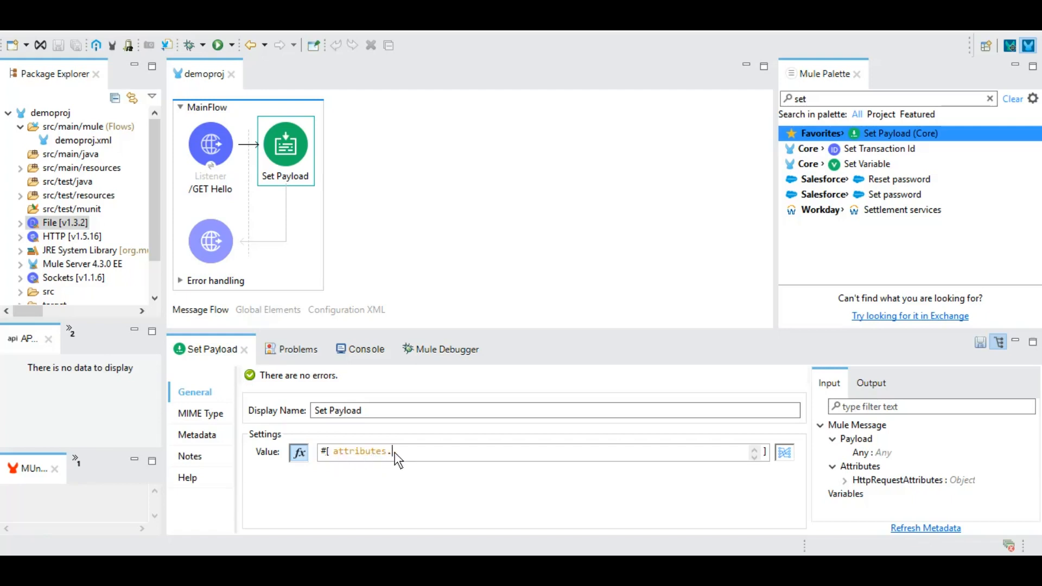
type("qu")
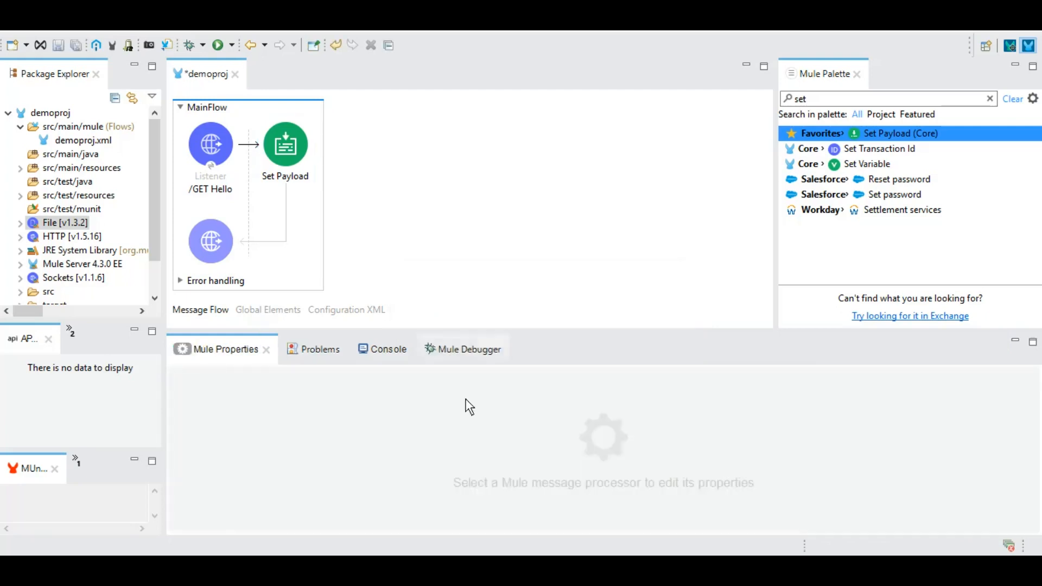
left_click(285, 146)
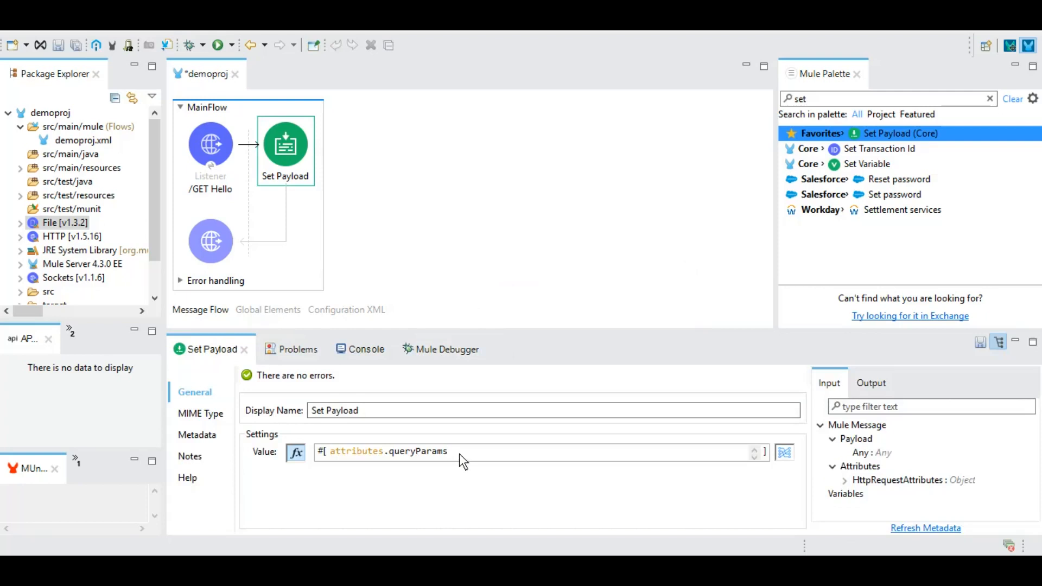
type(".")
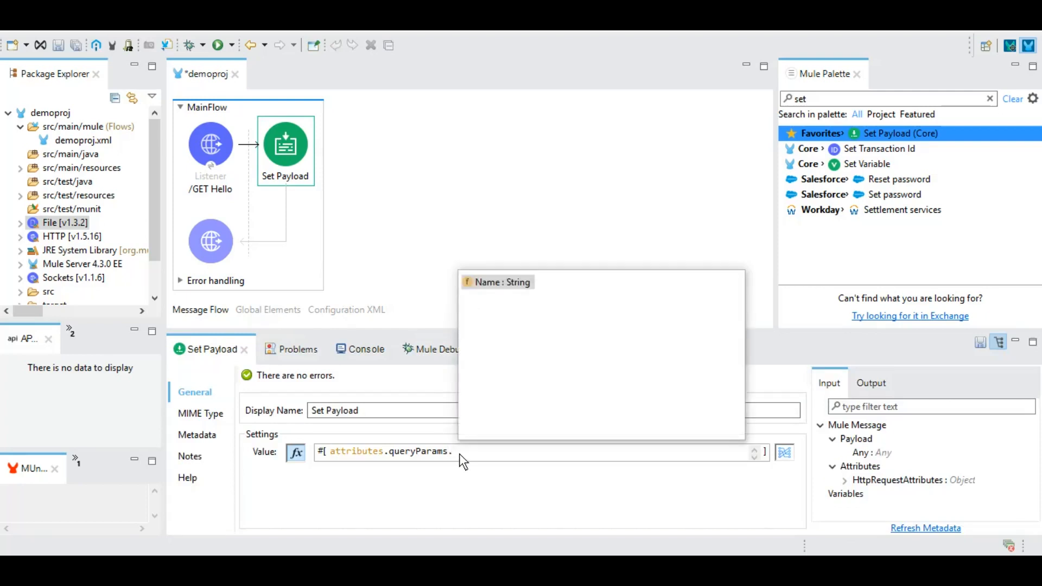
type("name")
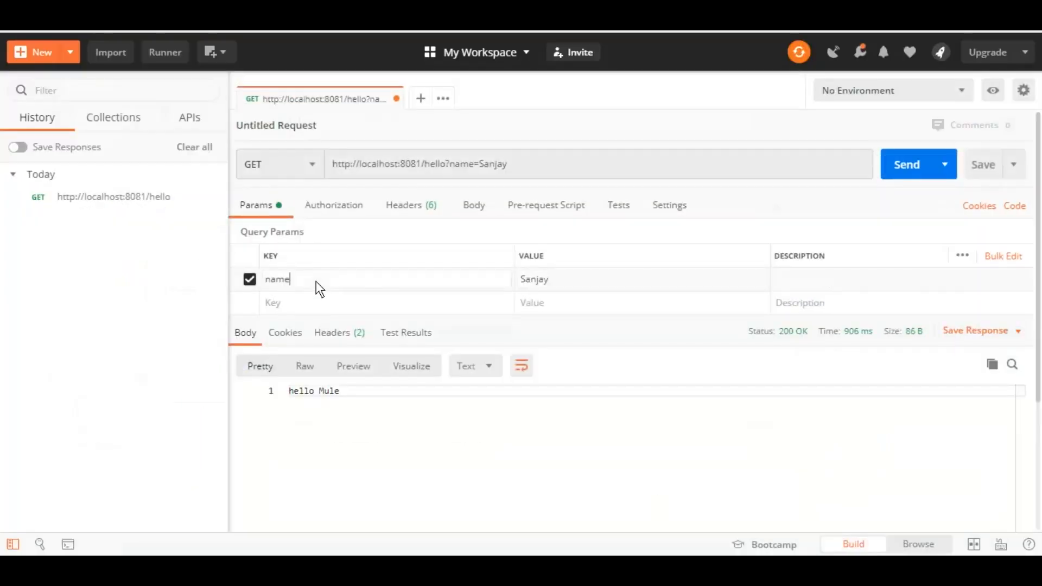
key("Backspace")
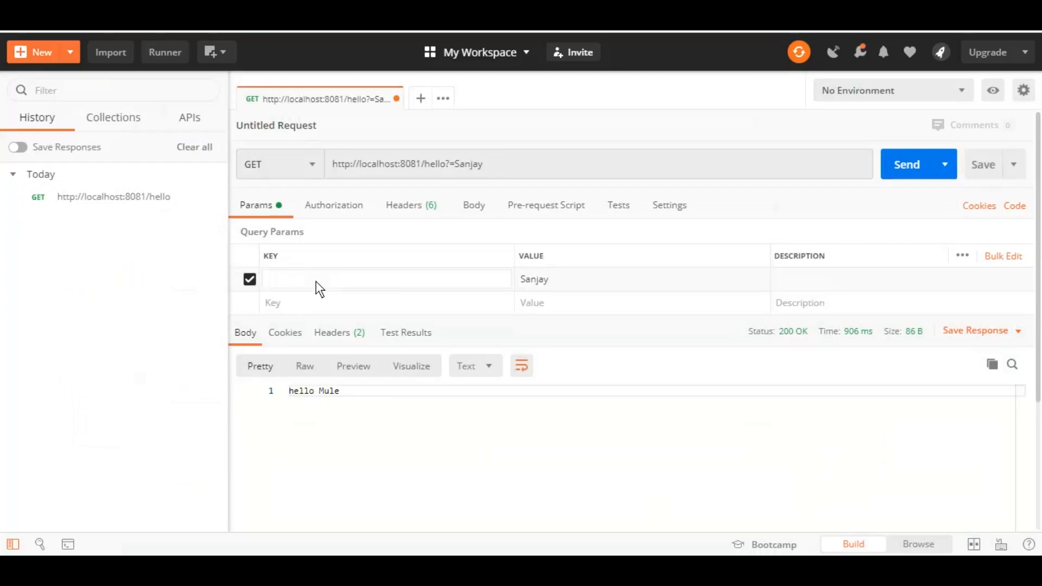
type("compe")
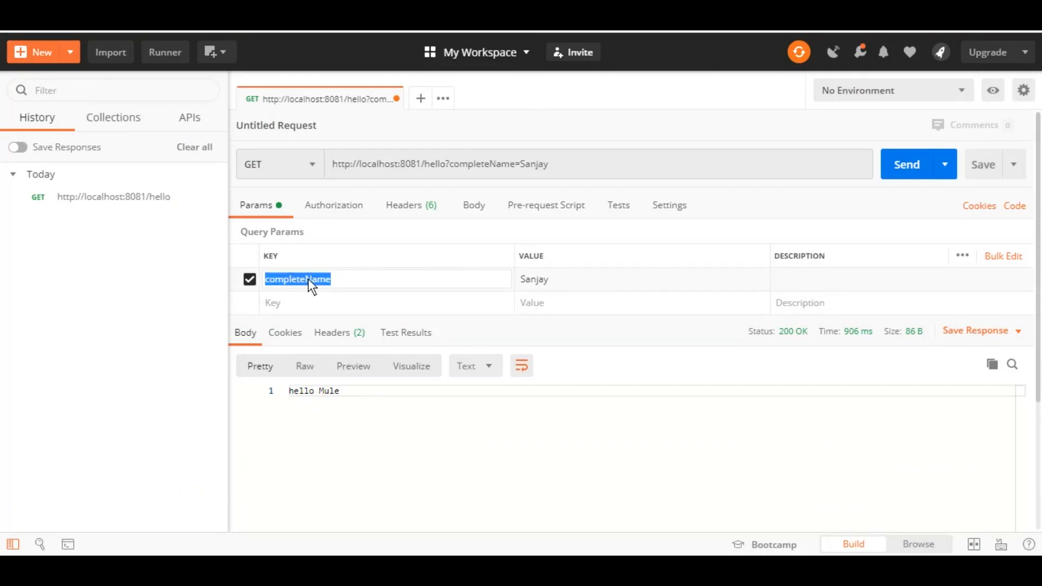
left_click(598, 280)
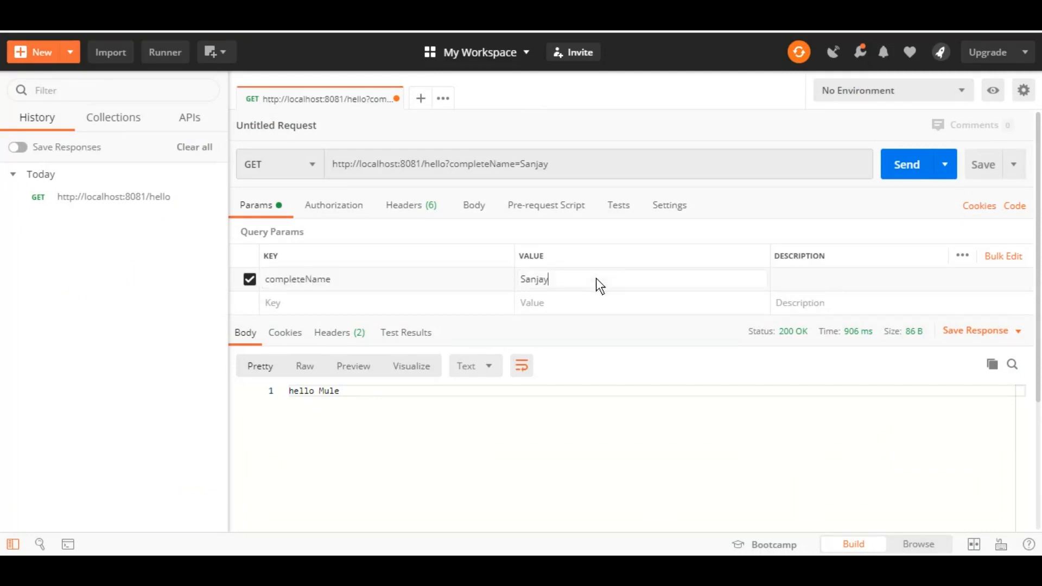
type("Parashar")
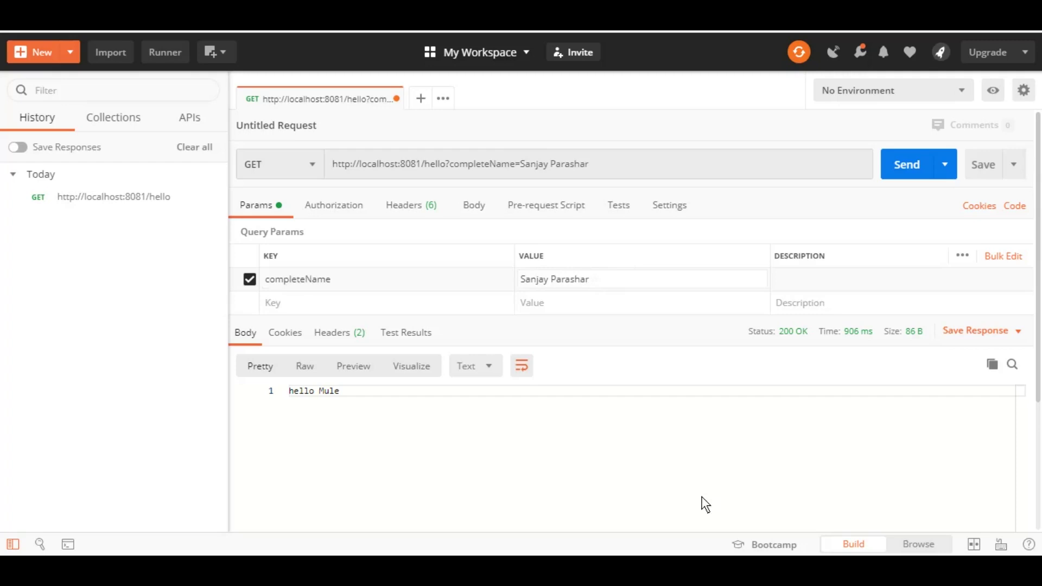
double_click(282, 280)
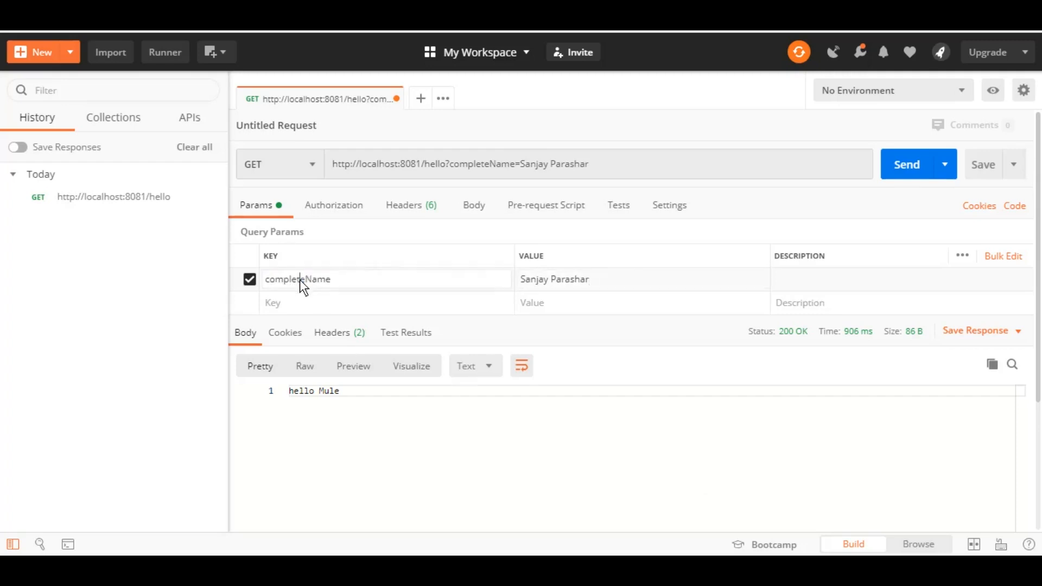
double_click(298, 279)
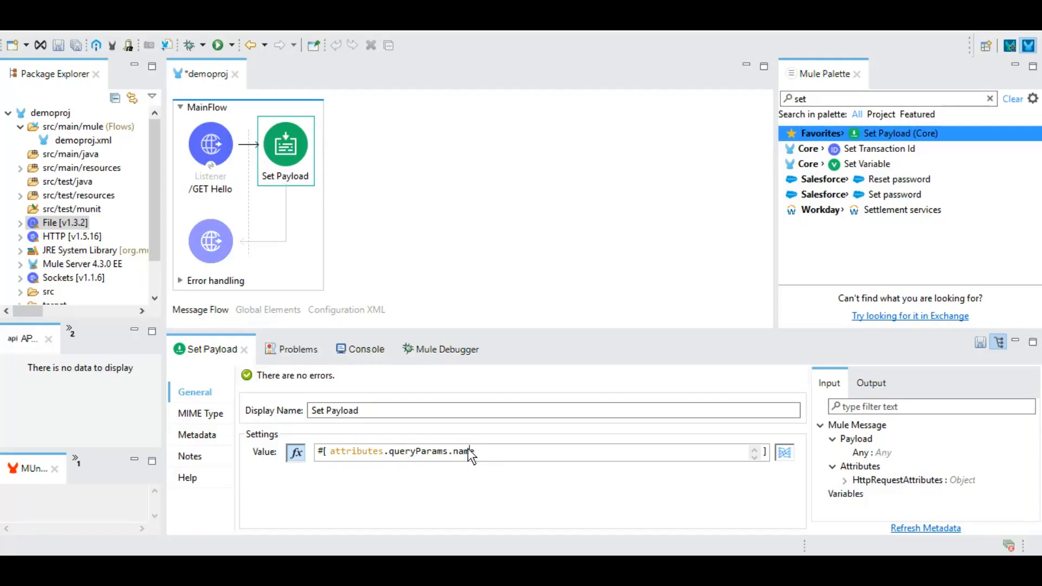
Make the payload "Hello " ++ attributes.queryParams.completeName as String.
type("completeName as String")
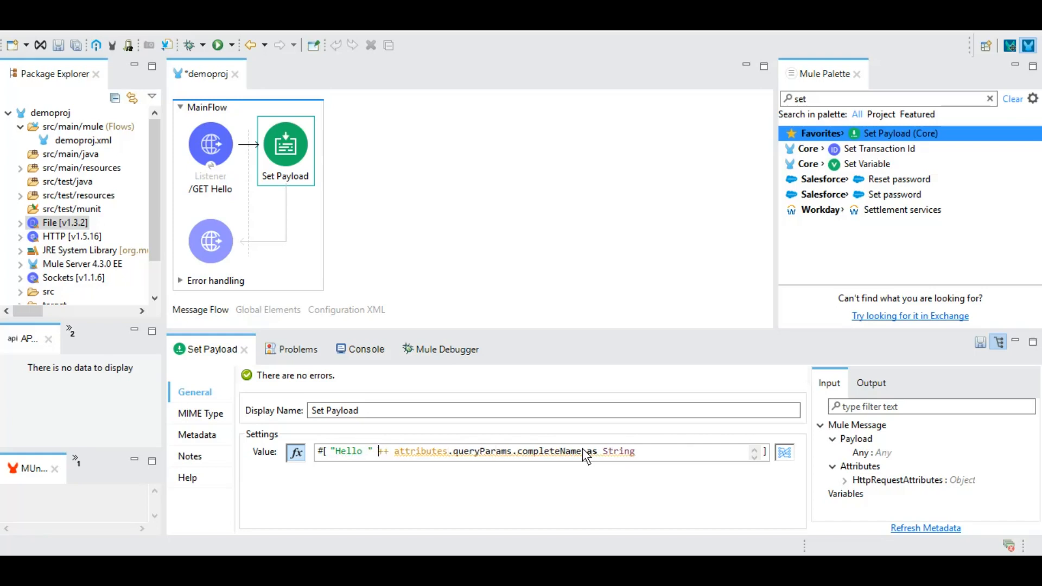
mouse_move(345, 463)
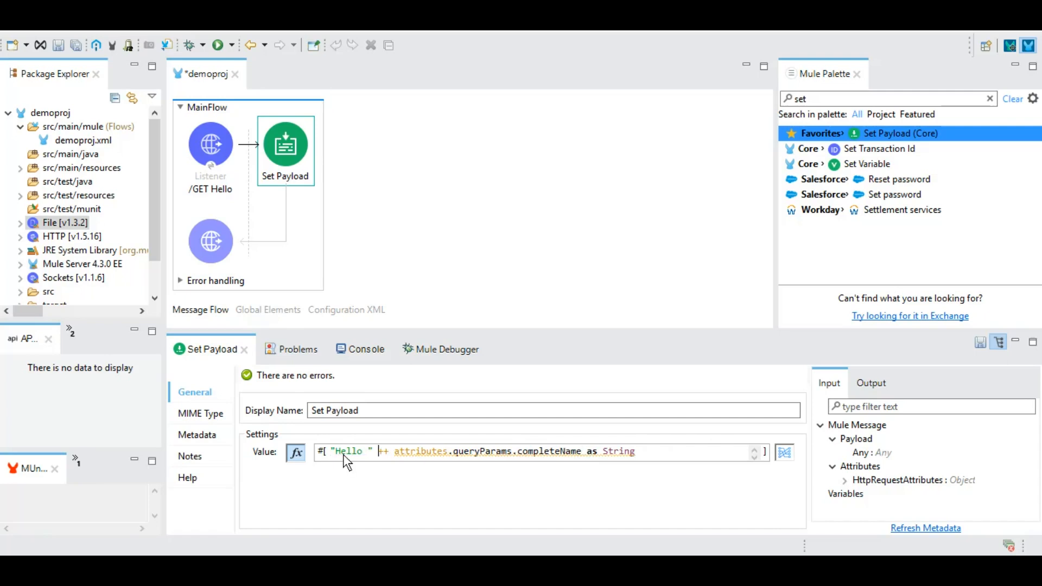
mouse_move(551, 470)
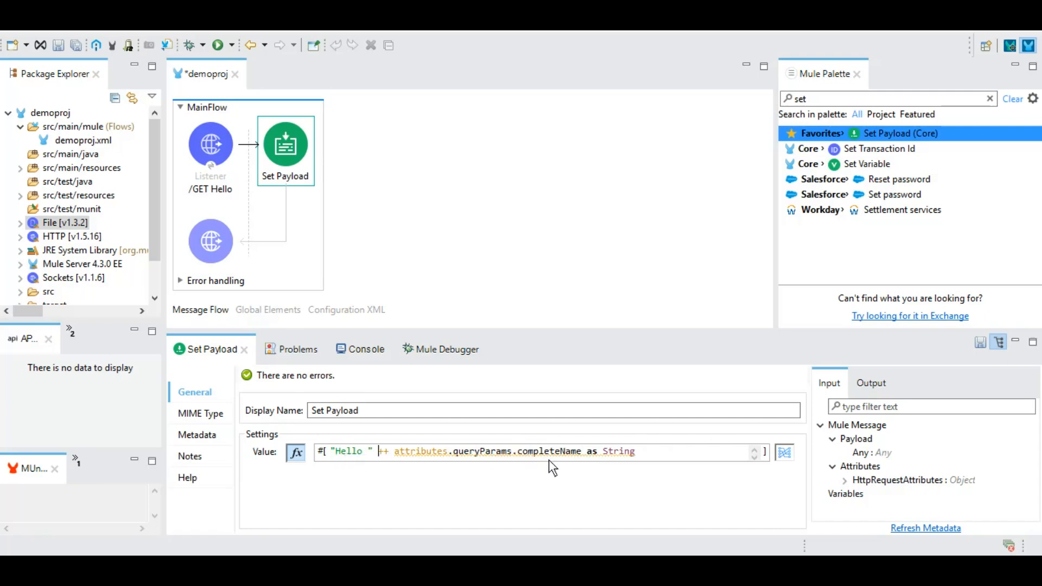
mouse_move(575, 288)
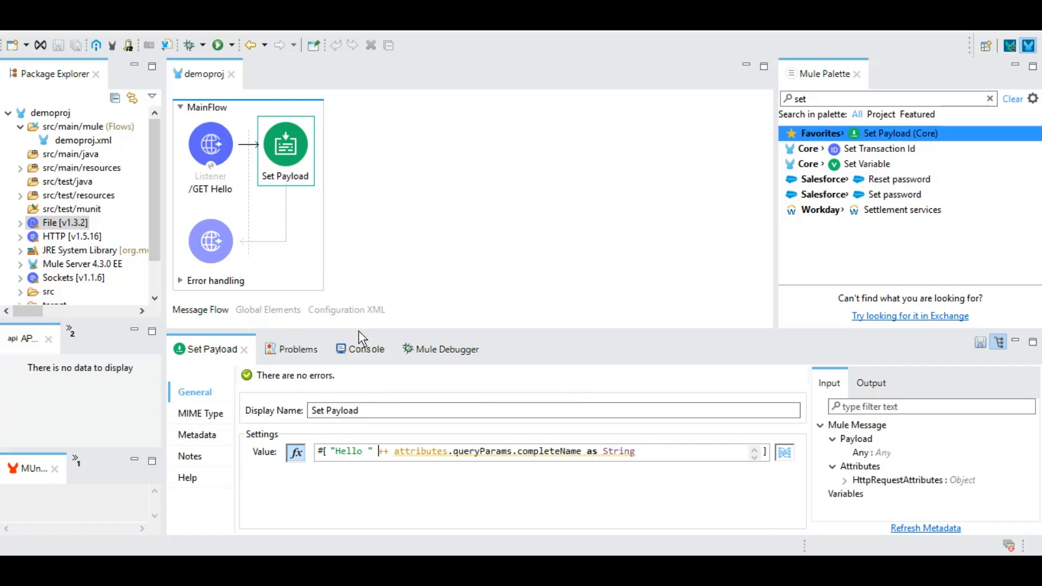
View the Console log showing 'Started app demoproj' with its plugins listed.
left_click(359, 350)
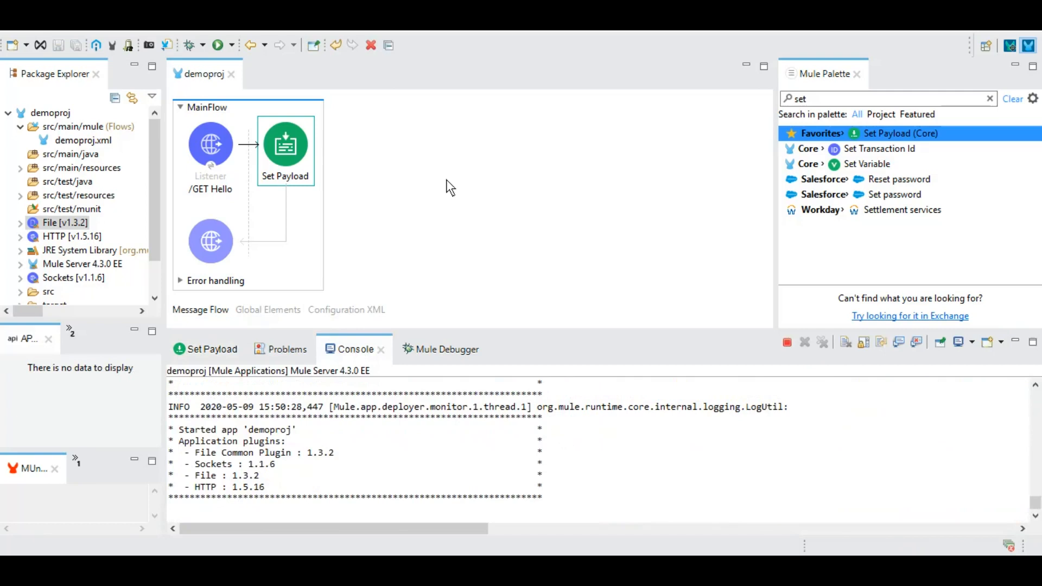
mouse_move(442, 178)
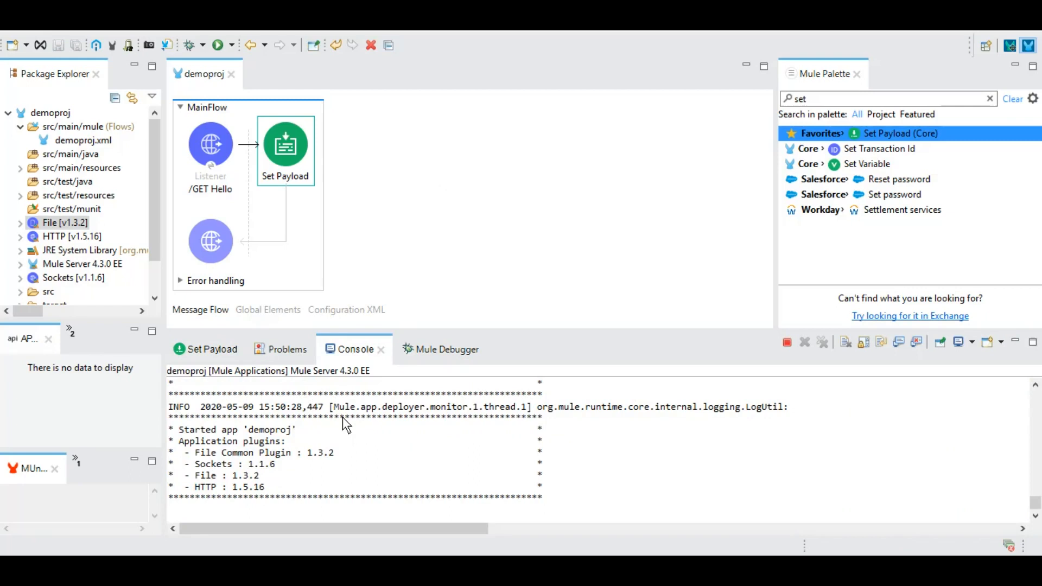
mouse_move(250, 407)
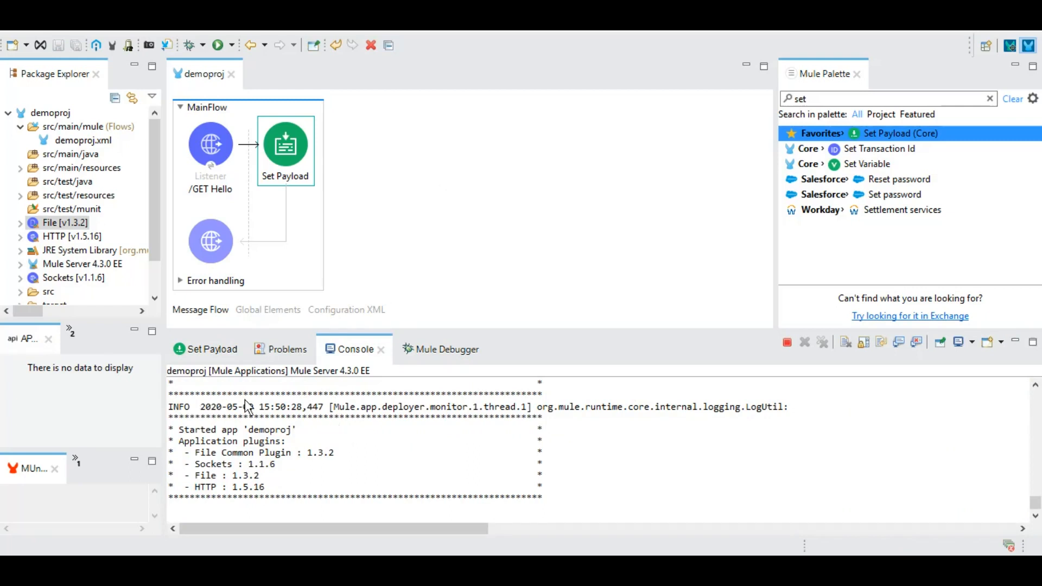
mouse_move(213, 434)
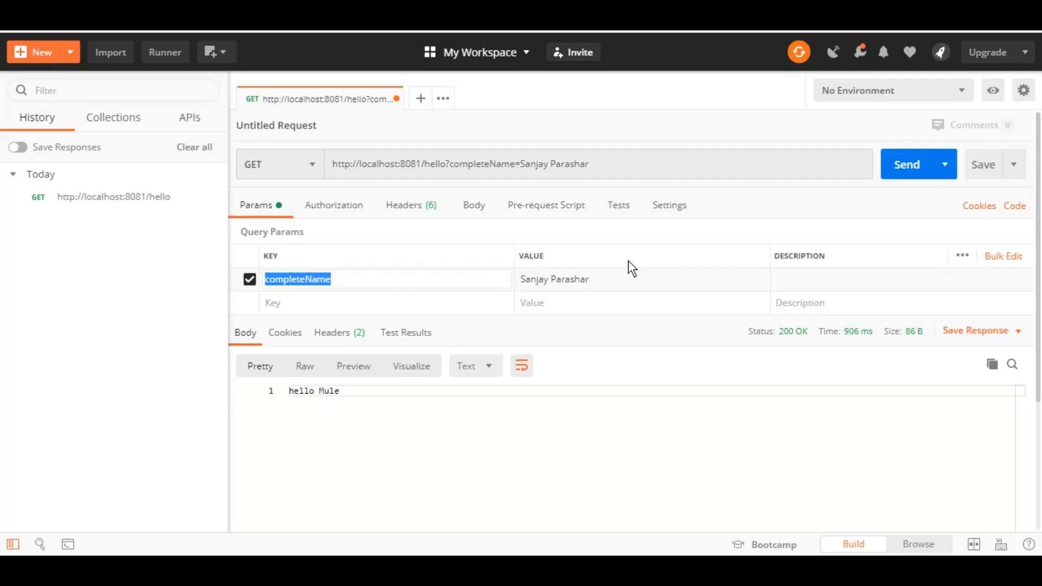
left_click(906, 164)
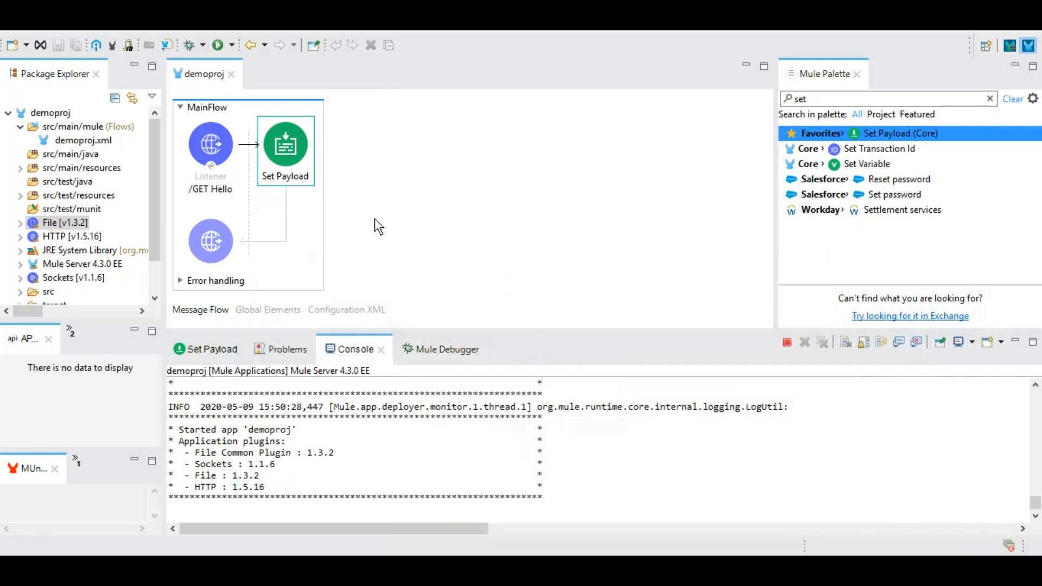
mouse_move(258, 245)
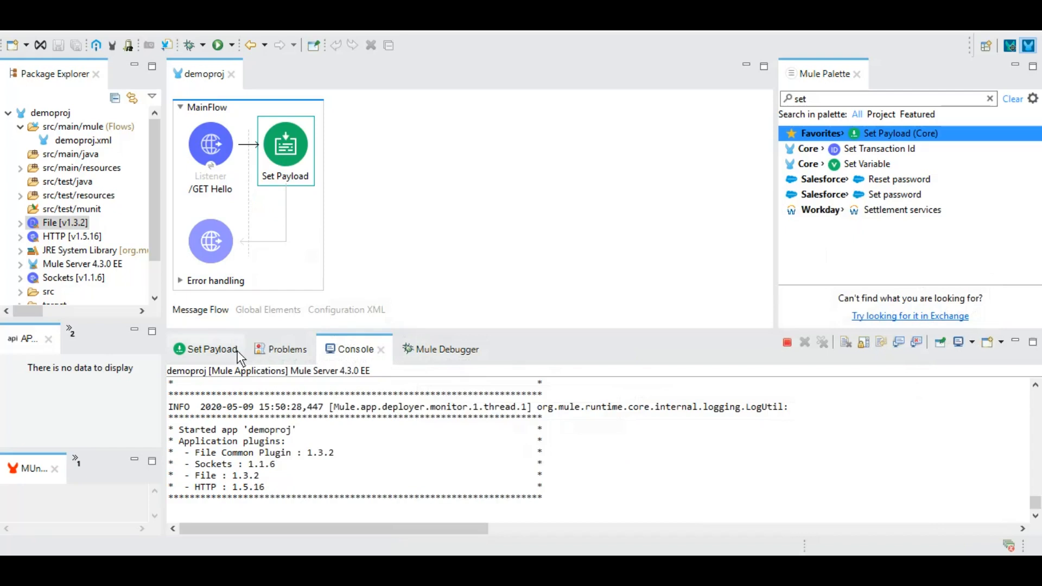
Return to the Set Payload properties showing the "Hello " ++ completeName expression.
left_click(210, 349)
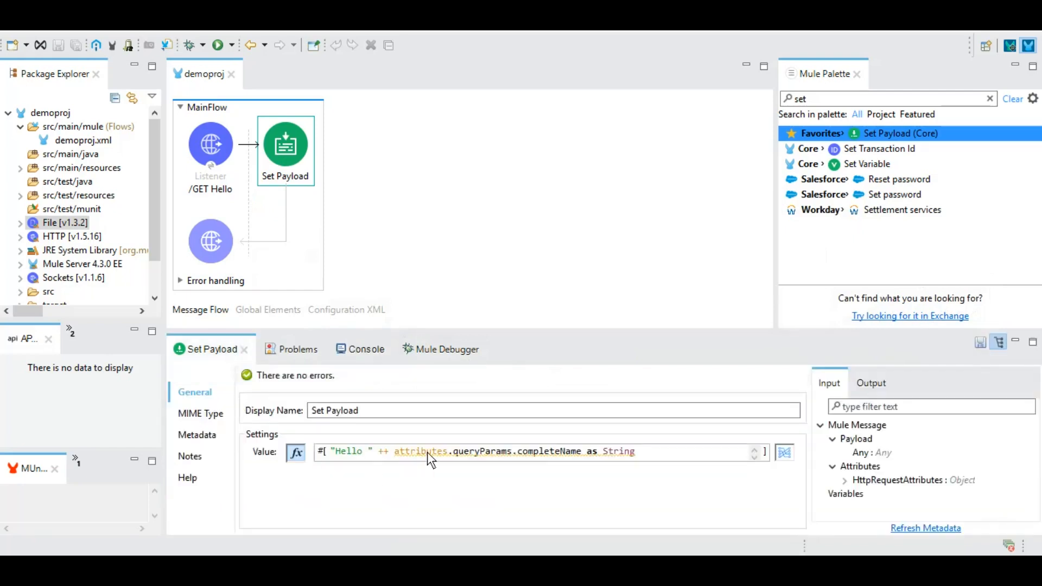
mouse_move(495, 460)
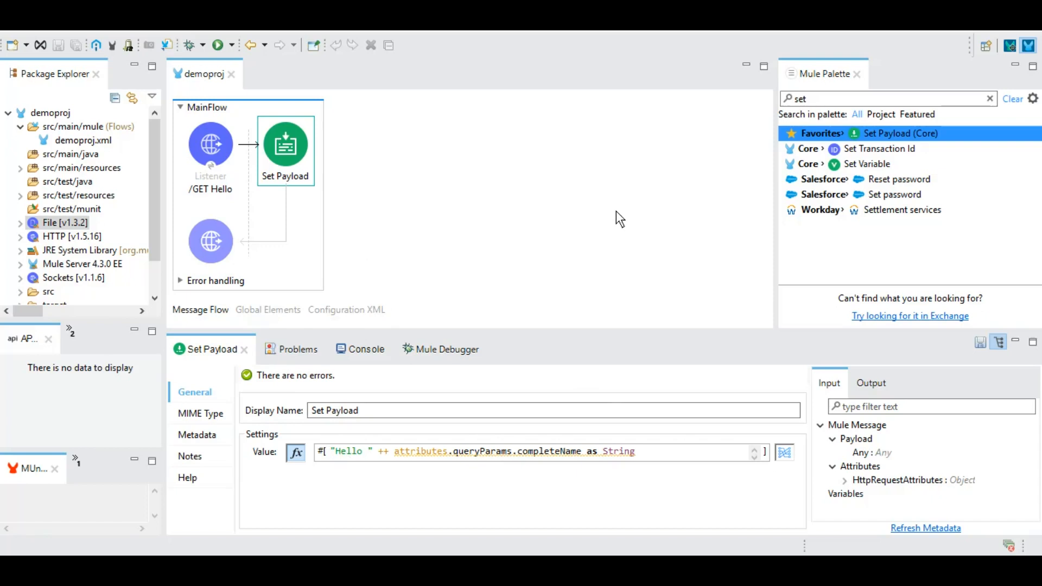
mouse_move(499, 466)
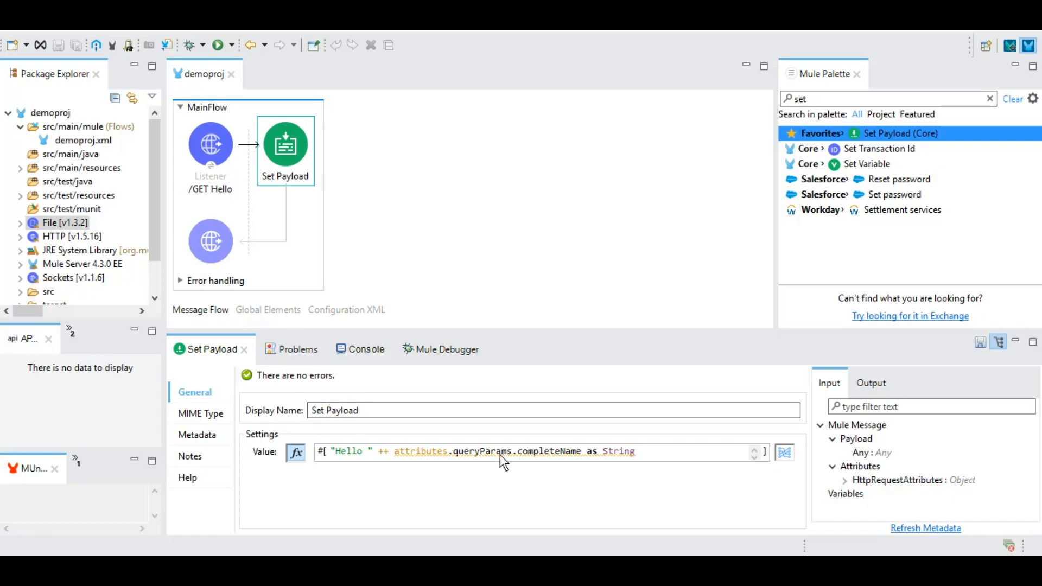
mouse_move(414, 439)
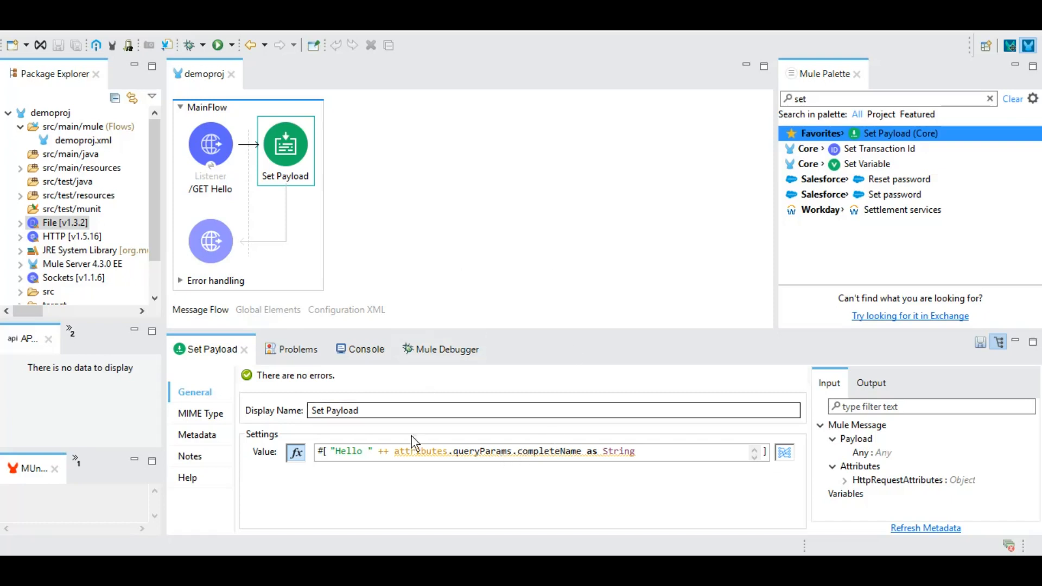